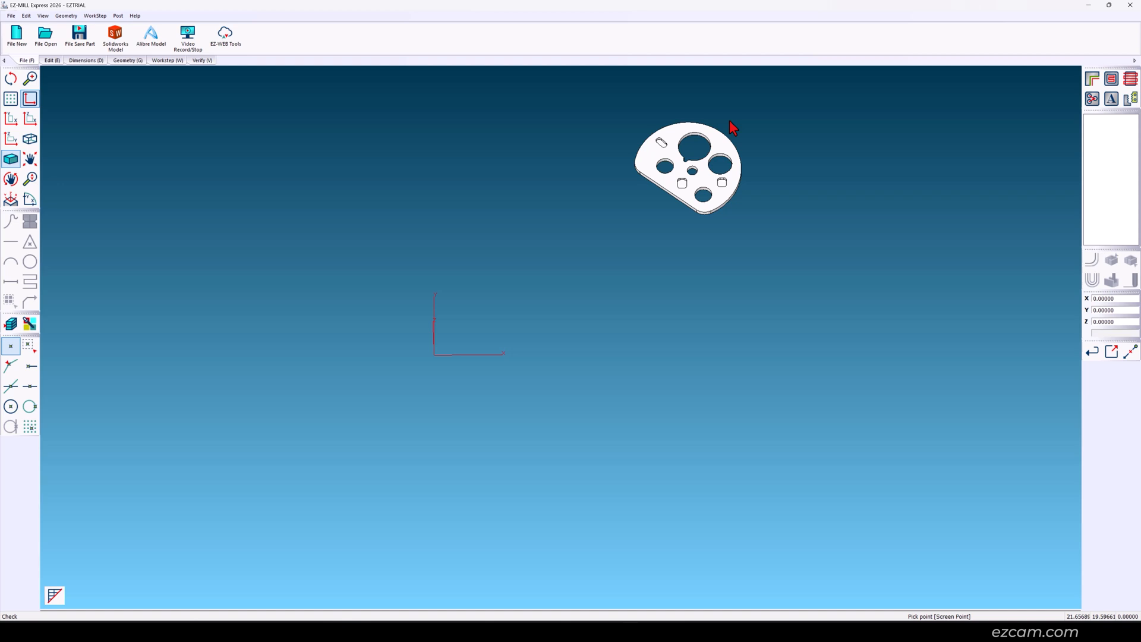
{"action": "mouse_move", "coordinate": [514, 348]}
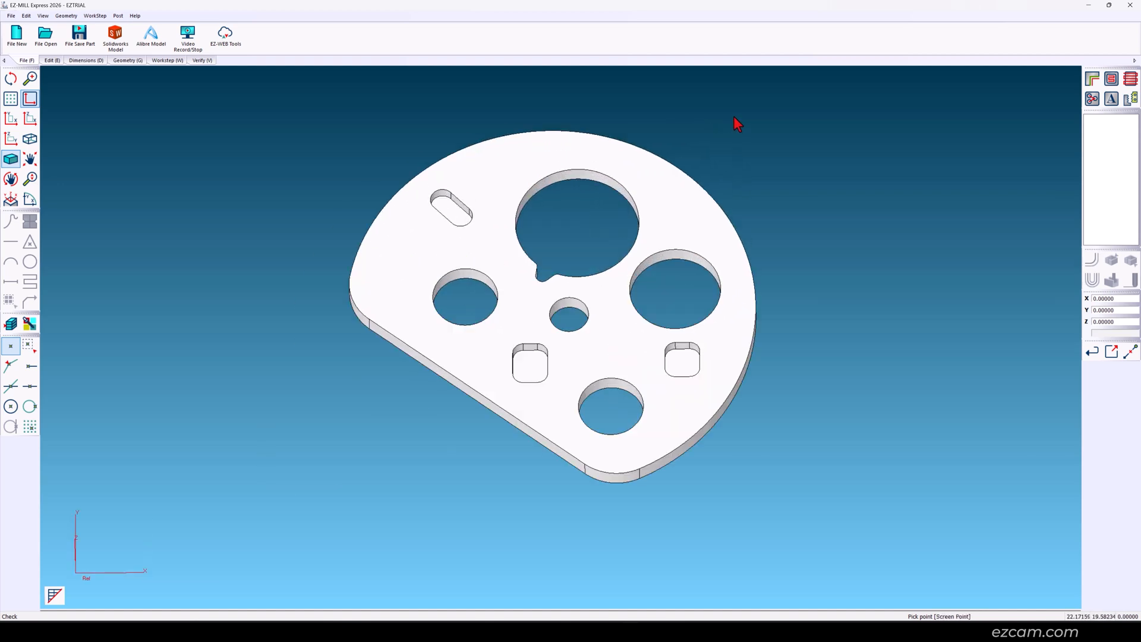
- Zoom Fit so the imported plate part fills the viewport
{"action": "left_click", "coordinate": [11, 118]}
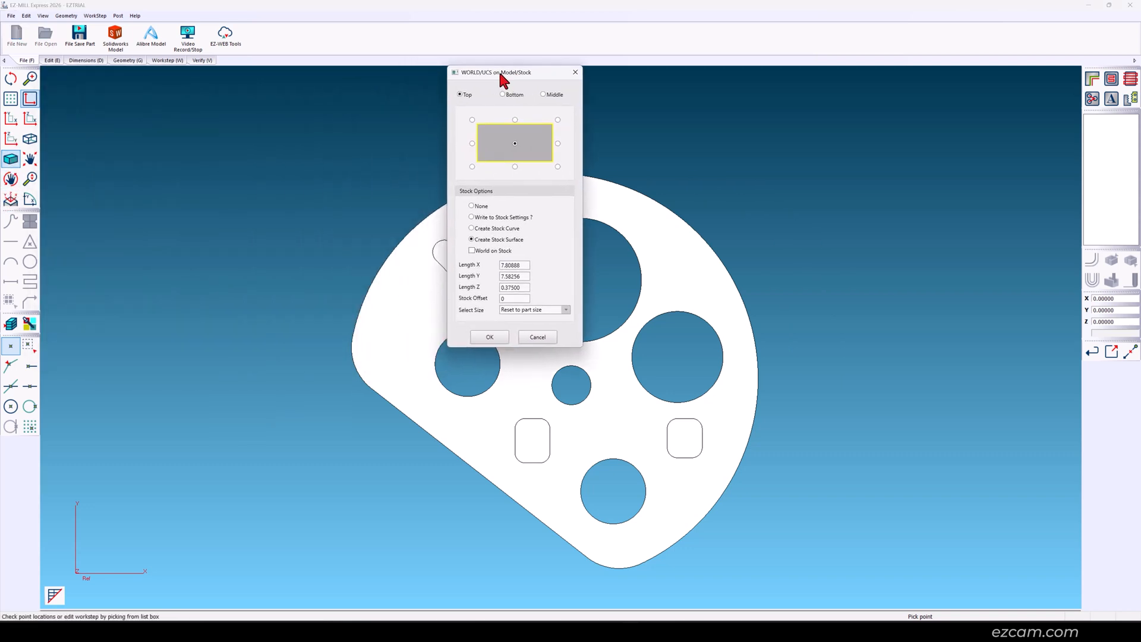
- Put the world origin at the top centre, set stock Length X to 8, and create the stock
{"action": "left_click", "coordinate": [471, 120]}
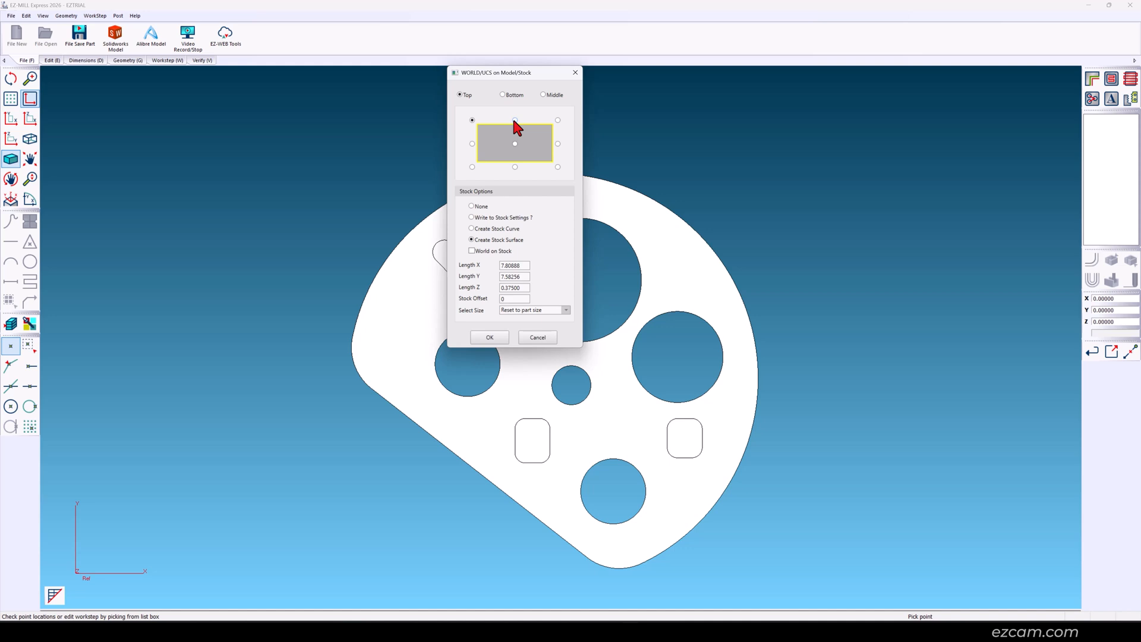
{"action": "left_click", "coordinate": [558, 120]}
{"action": "type", "text": "8"}
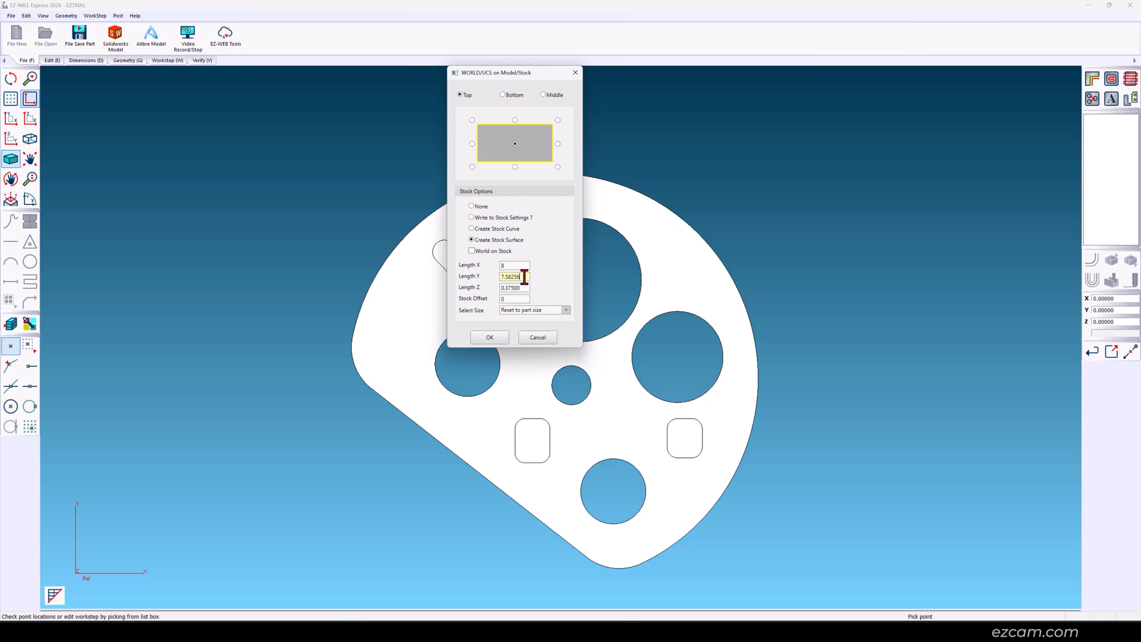
{"action": "left_click", "coordinate": [489, 337]}
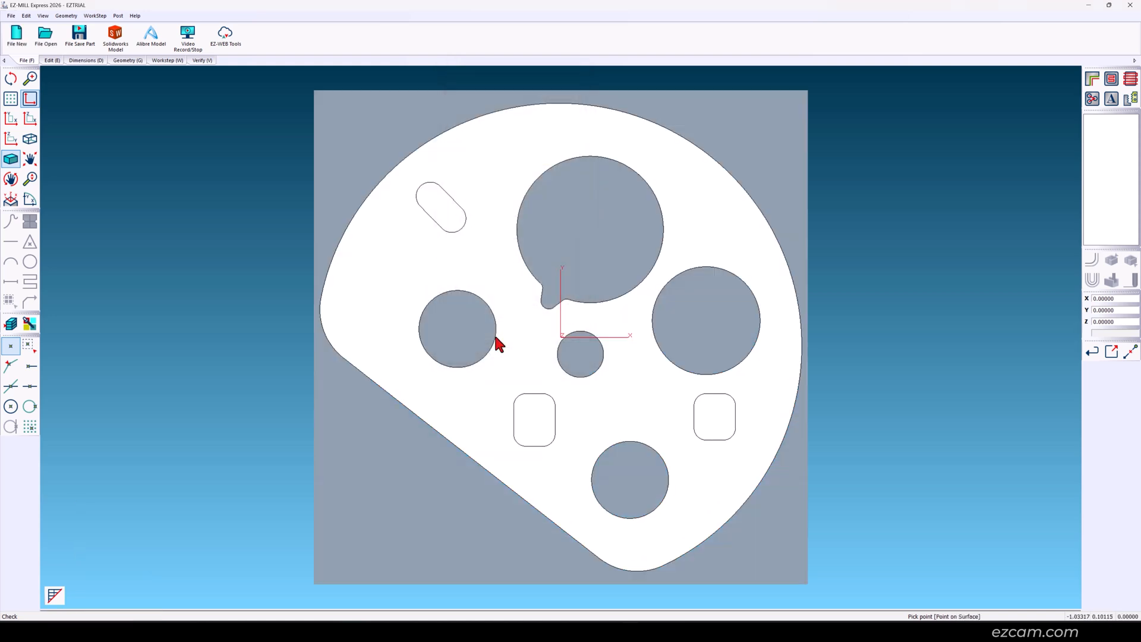
{"action": "mouse_move", "coordinate": [840, 199]}
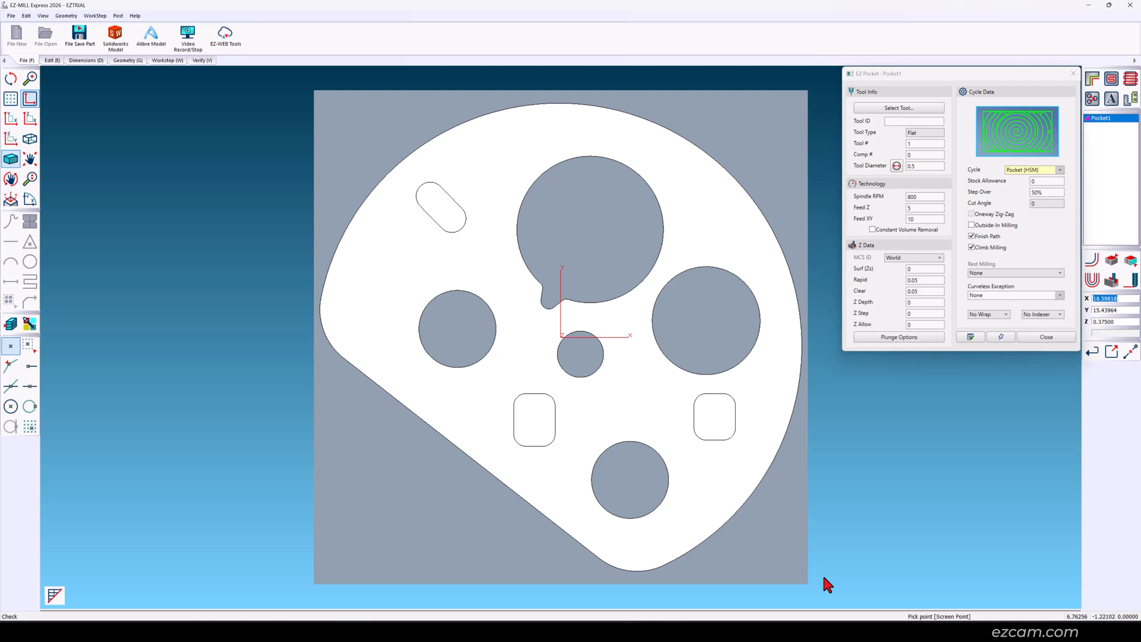
- Give Pocket1 a 0.75 tool, 0.025 allowance and outside-in milling, and enter Zs and Z Depth
{"action": "left_click", "coordinate": [1131, 260]}
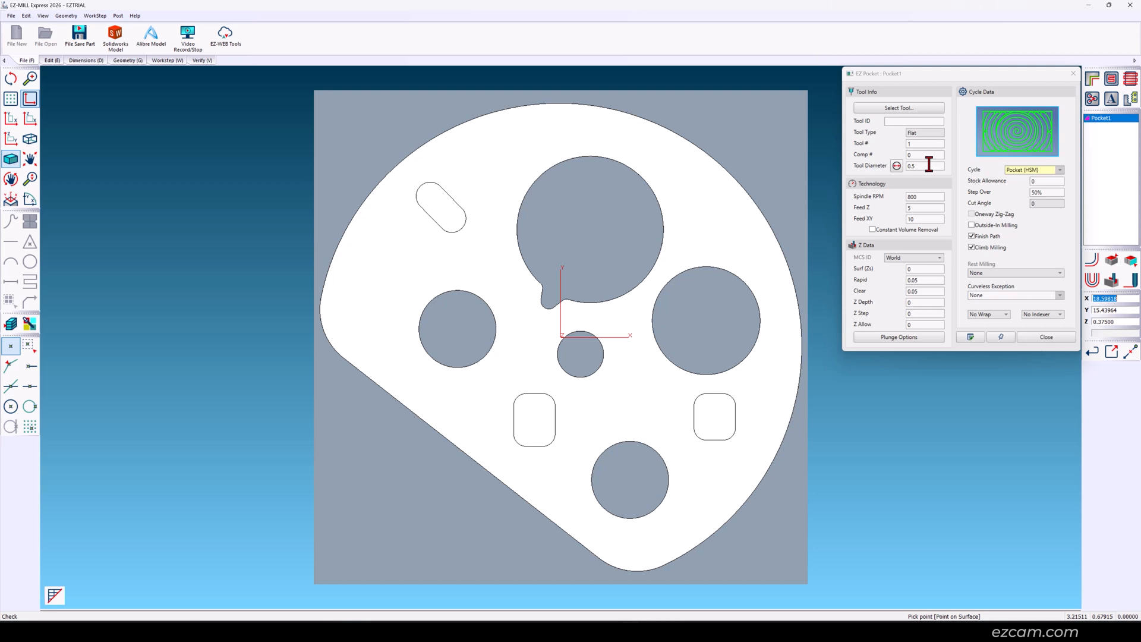
{"action": "left_click", "coordinate": [924, 165]}
{"action": "type", "text": ".75"}
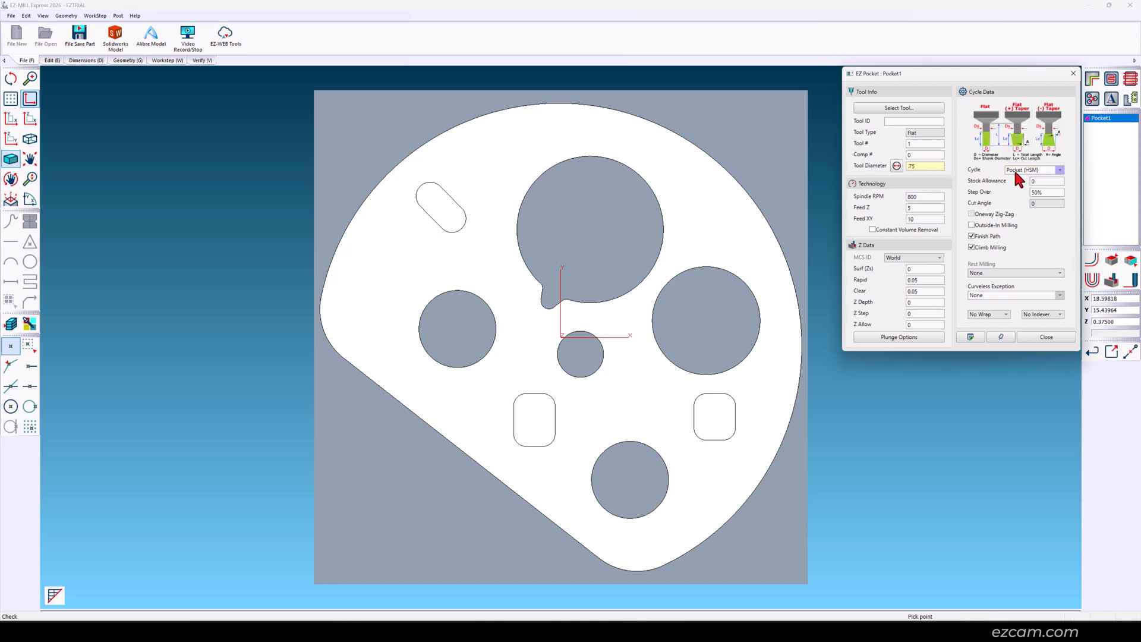
{"action": "left_click", "coordinate": [1059, 169]}
{"action": "type", "text": ".025"}
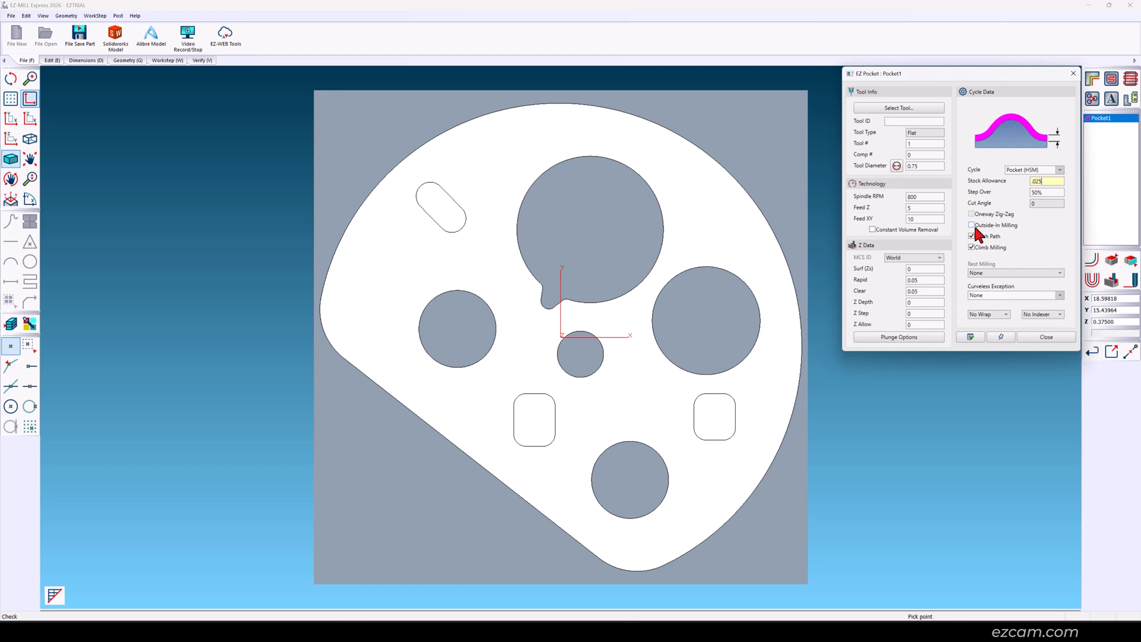
{"action": "left_click", "coordinate": [972, 225]}
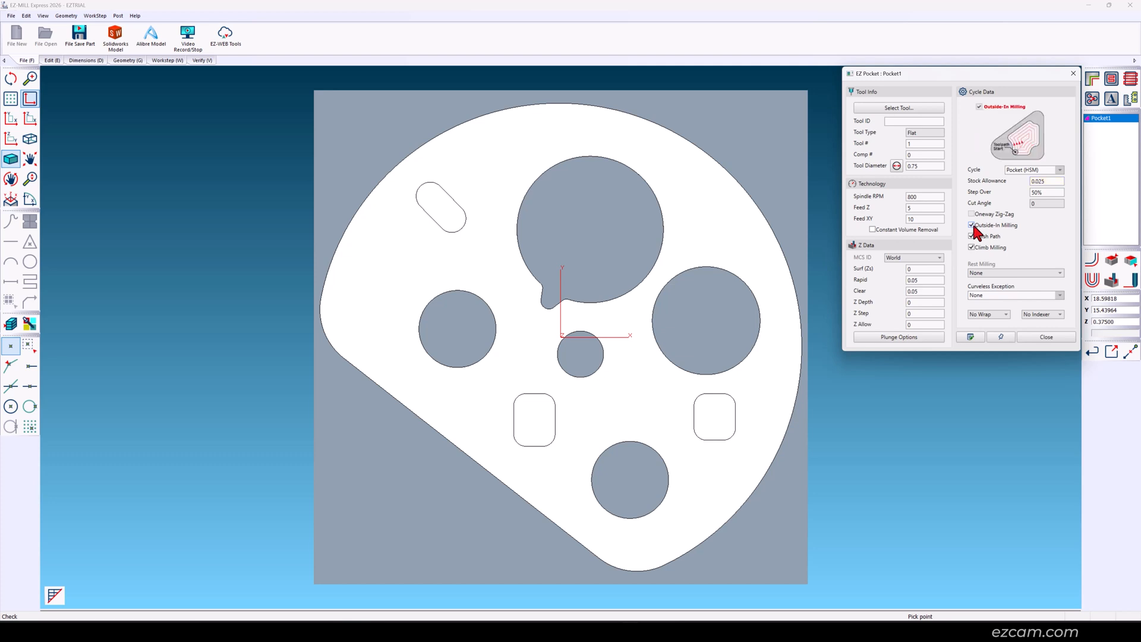
{"action": "left_click", "coordinate": [924, 268]}
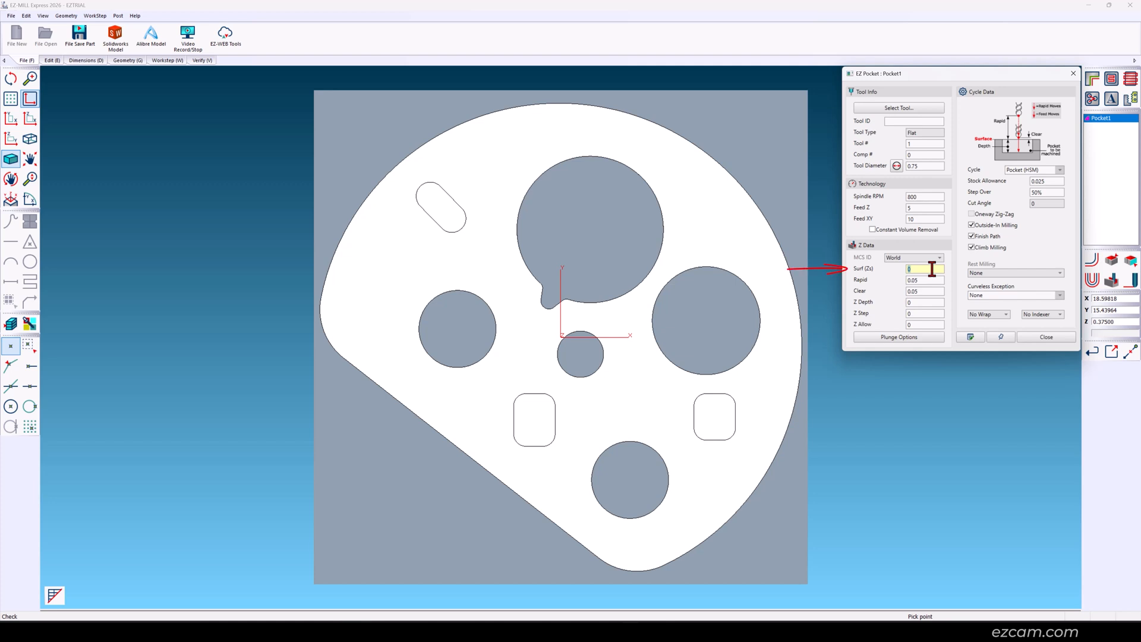
{"action": "mouse_move", "coordinate": [937, 294]}
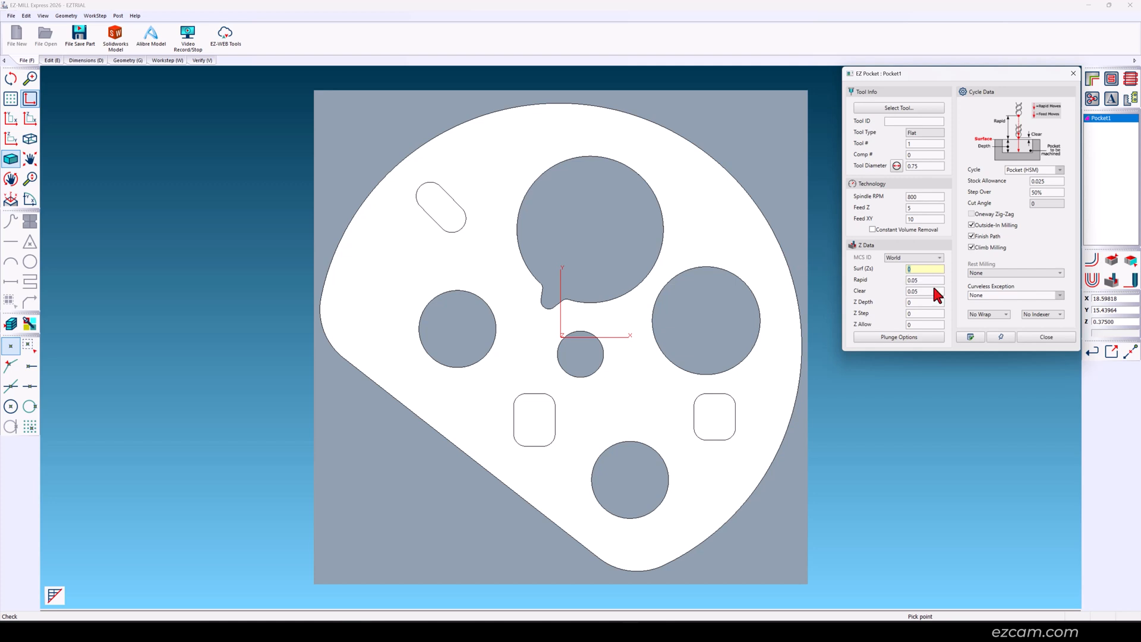
{"action": "left_click", "coordinate": [924, 302]}
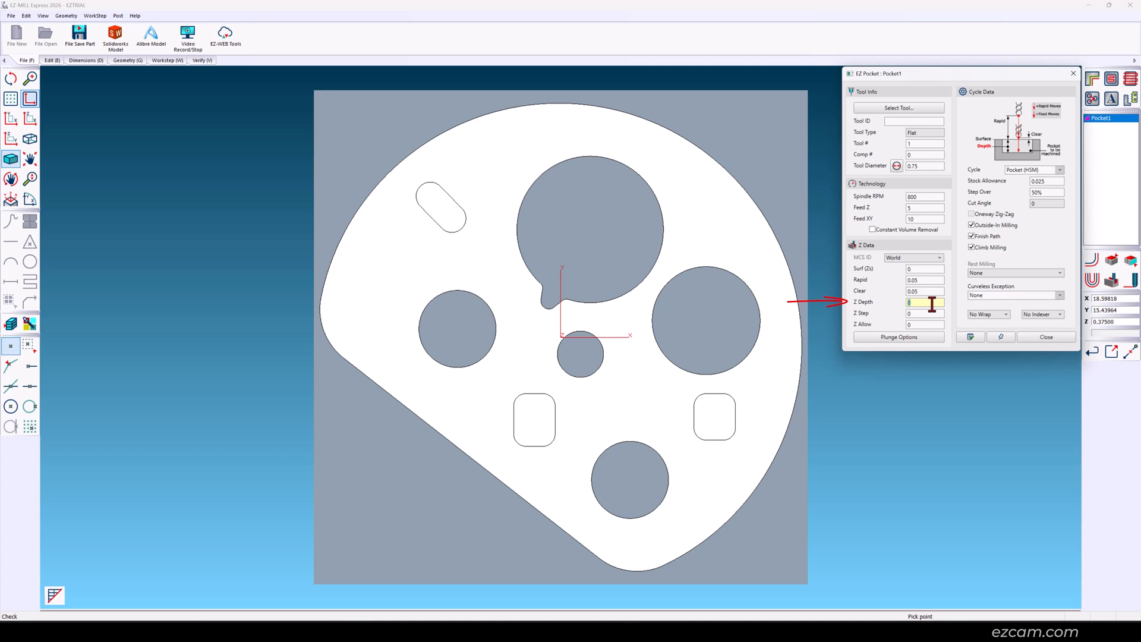
{"action": "mouse_move", "coordinate": [1091, 267]}
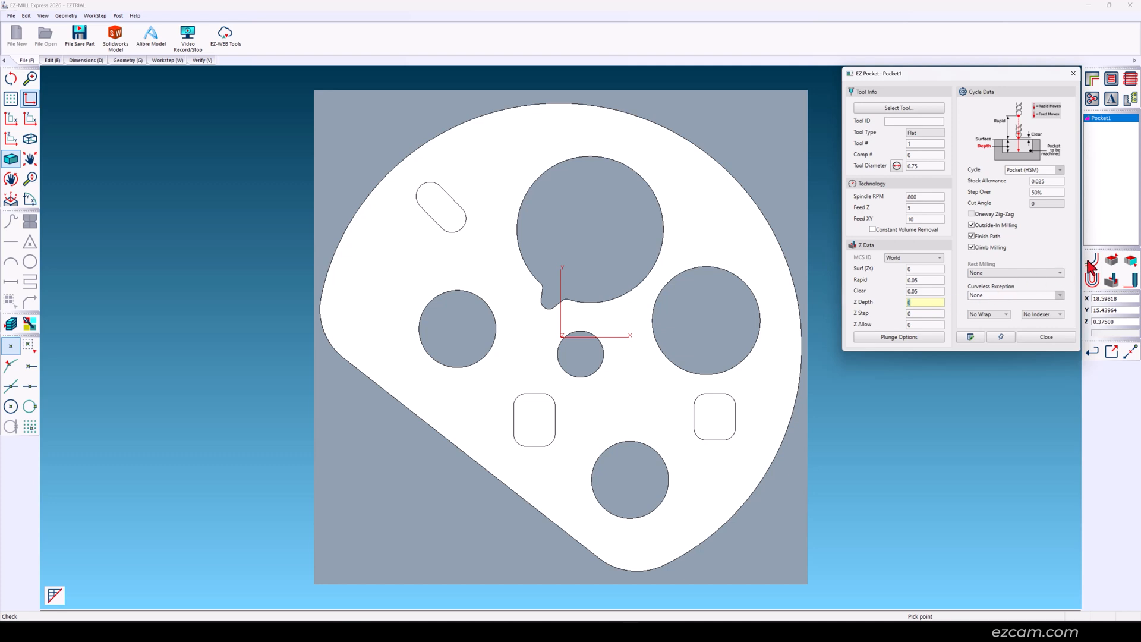
{"action": "left_click", "coordinate": [970, 337]}
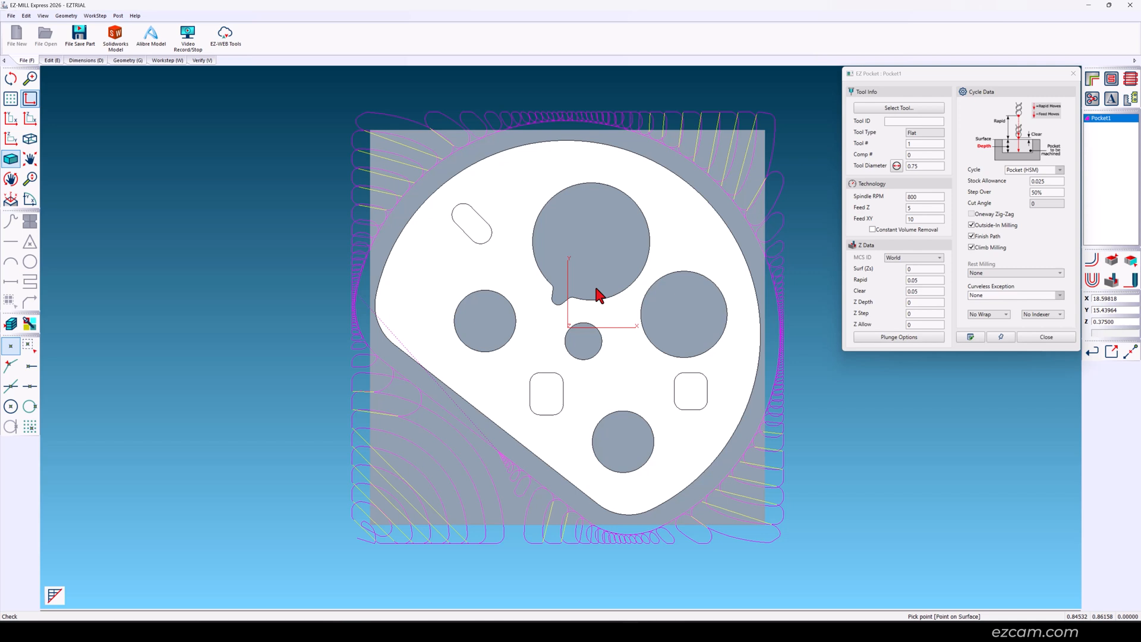
- Clear the previewed Pocket1 toolpath and start a contour workstep named Contr1
{"action": "left_click", "coordinate": [1111, 280]}
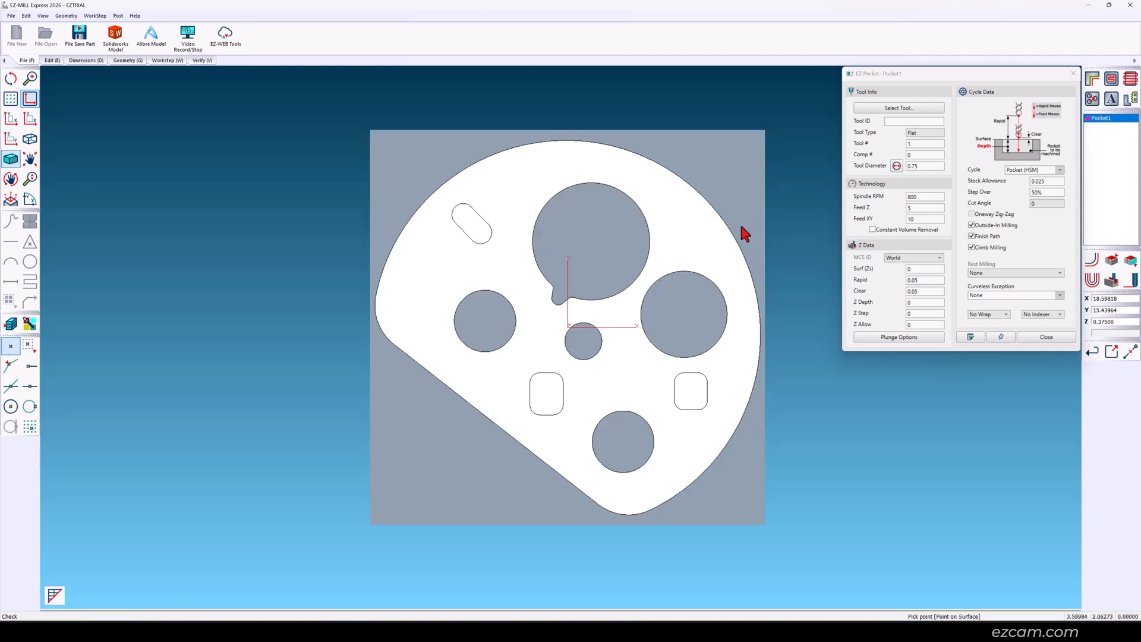
{"action": "mouse_move", "coordinate": [1047, 102]}
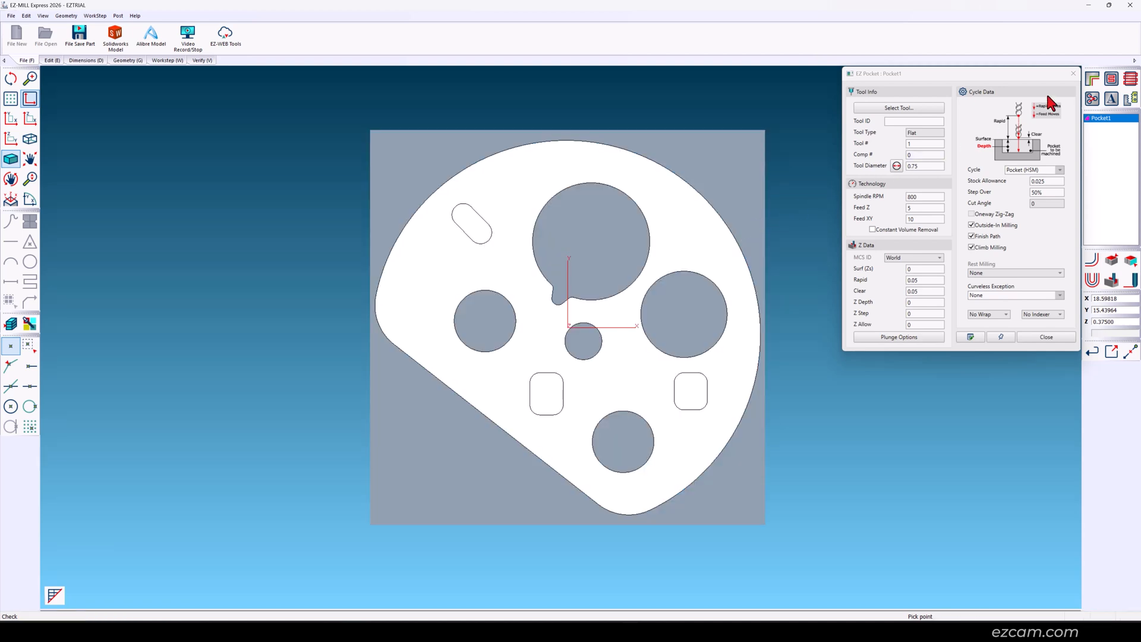
{"action": "left_click", "coordinate": [1045, 336]}
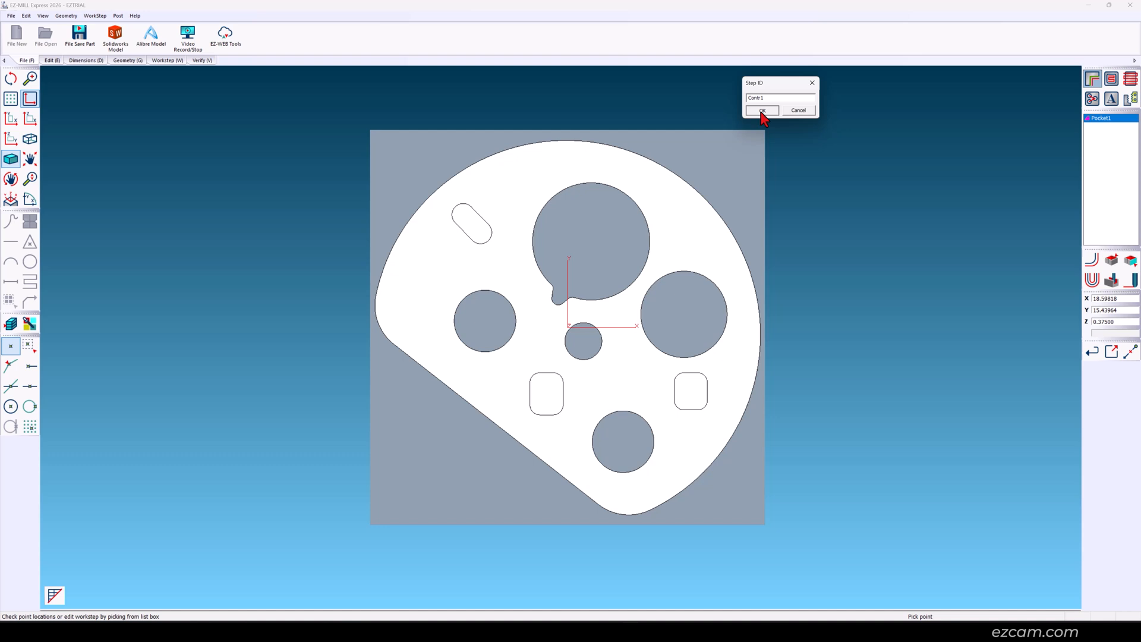
- Accept Contr1, enable Lead In/Out, and verify the contour toolpath (about 2.71 minutes)
{"action": "left_click", "coordinate": [761, 110]}
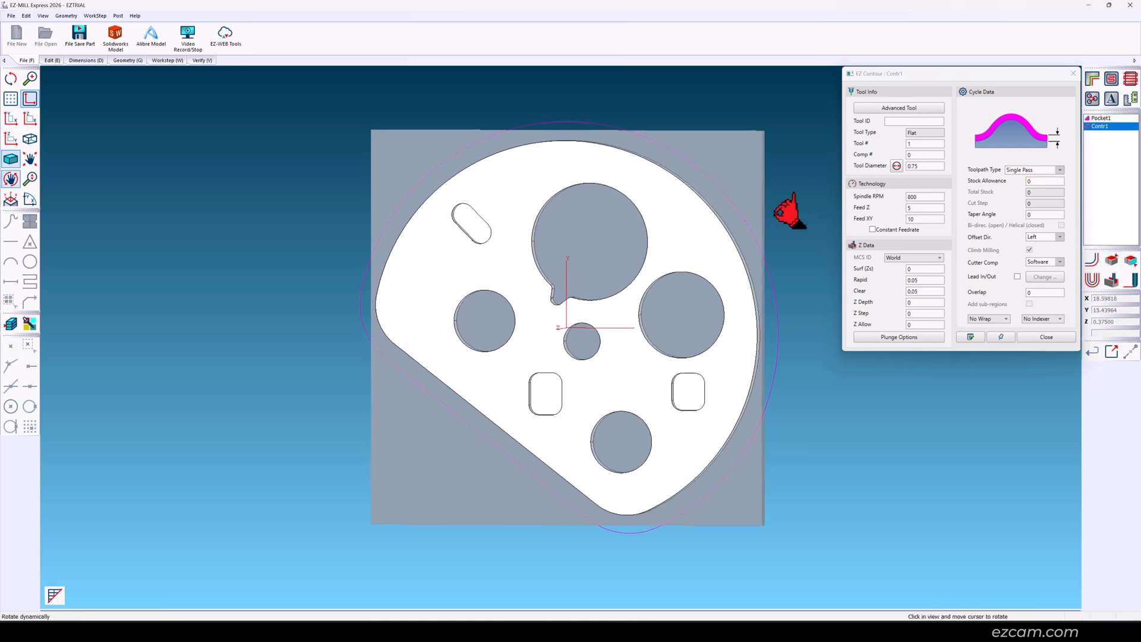
{"action": "scroll", "scroll_direction": "up", "scroll_amount": 3}
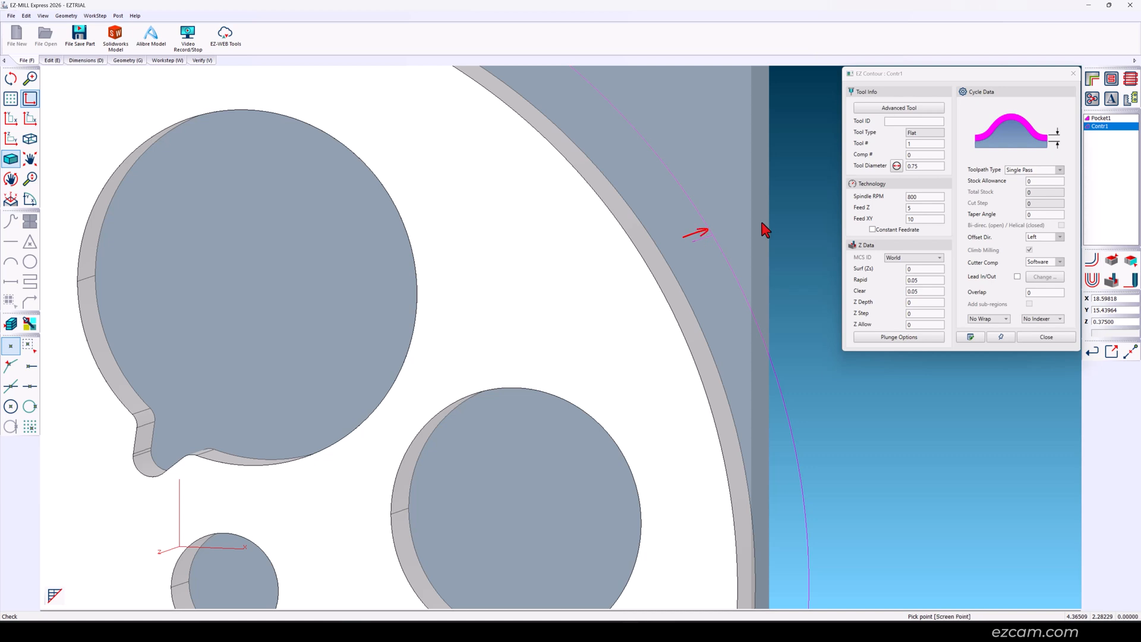
{"action": "left_click", "coordinate": [1017, 276]}
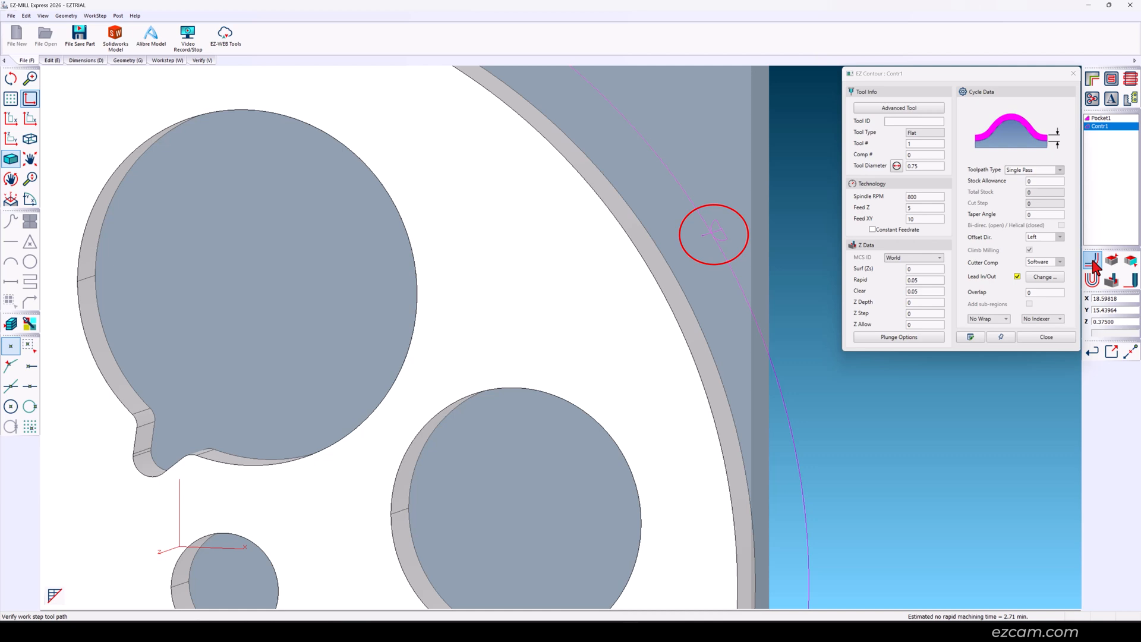
{"action": "left_click", "coordinate": [1043, 276]}
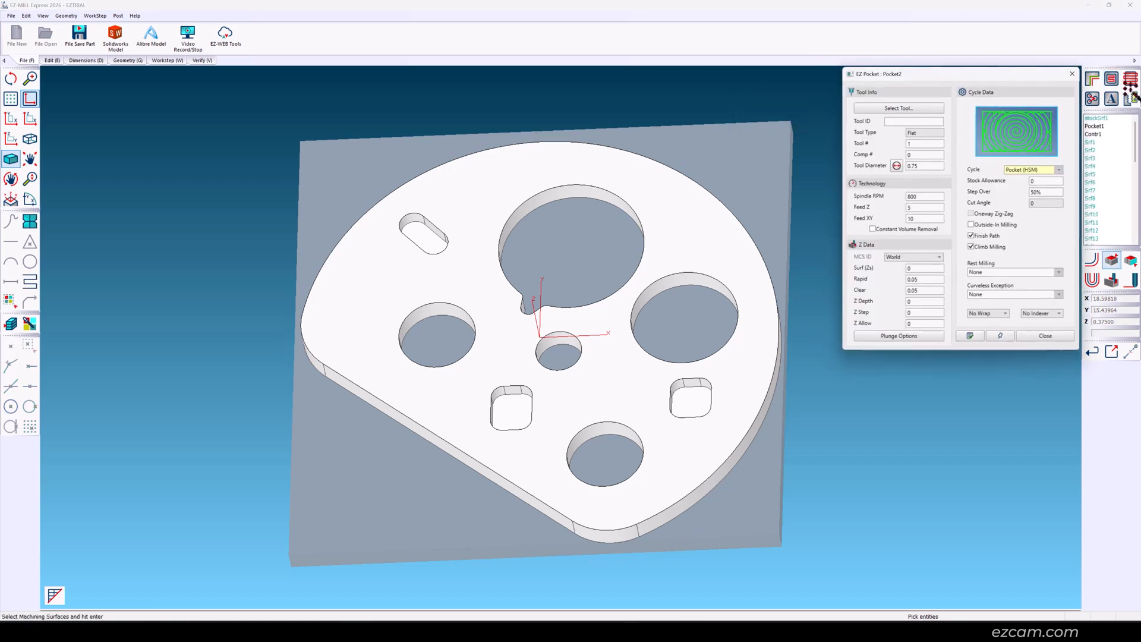
- Pick the large hole's wall and set the pocket tool to number 3, 0.25 diameter
{"action": "left_click", "coordinate": [596, 216]}
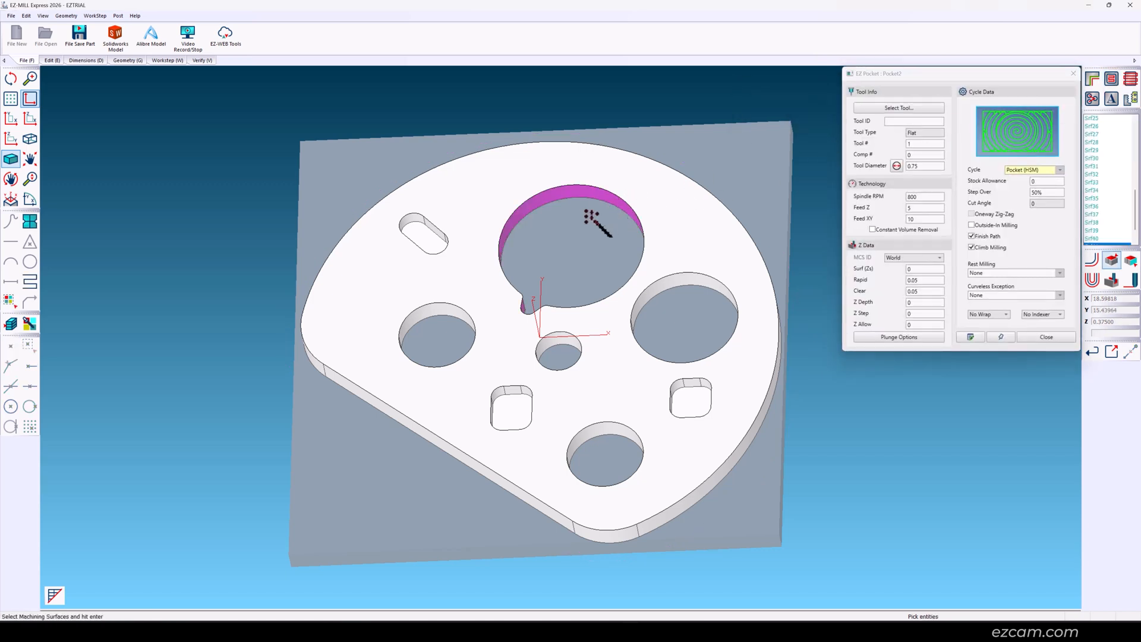
{"action": "left_click", "coordinate": [437, 334]}
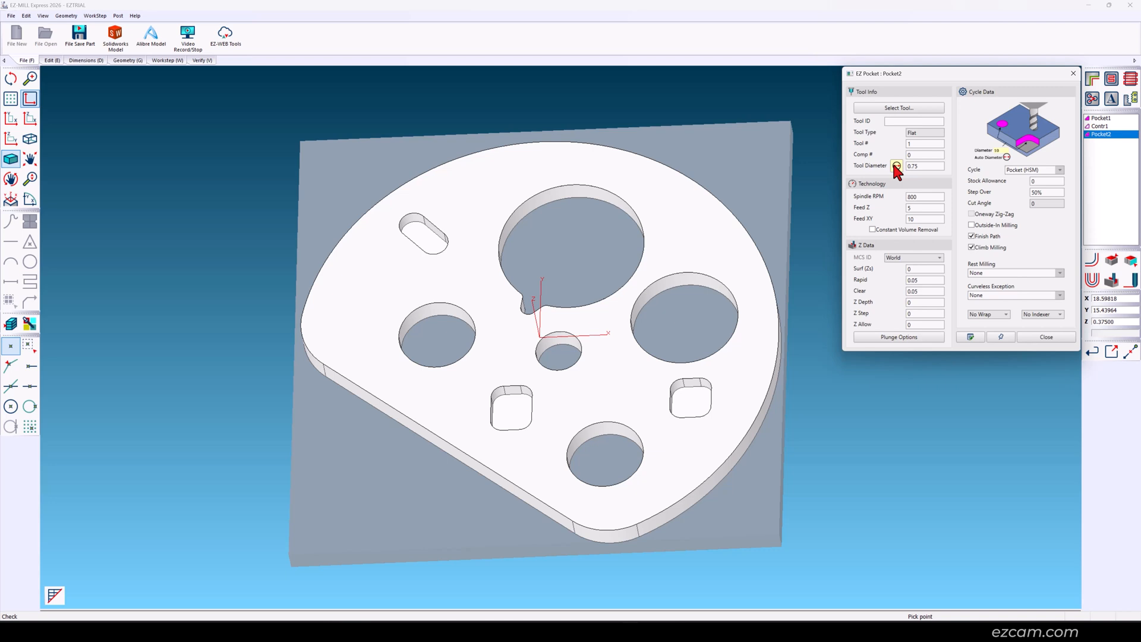
{"action": "triple_click", "coordinate": [924, 165]}
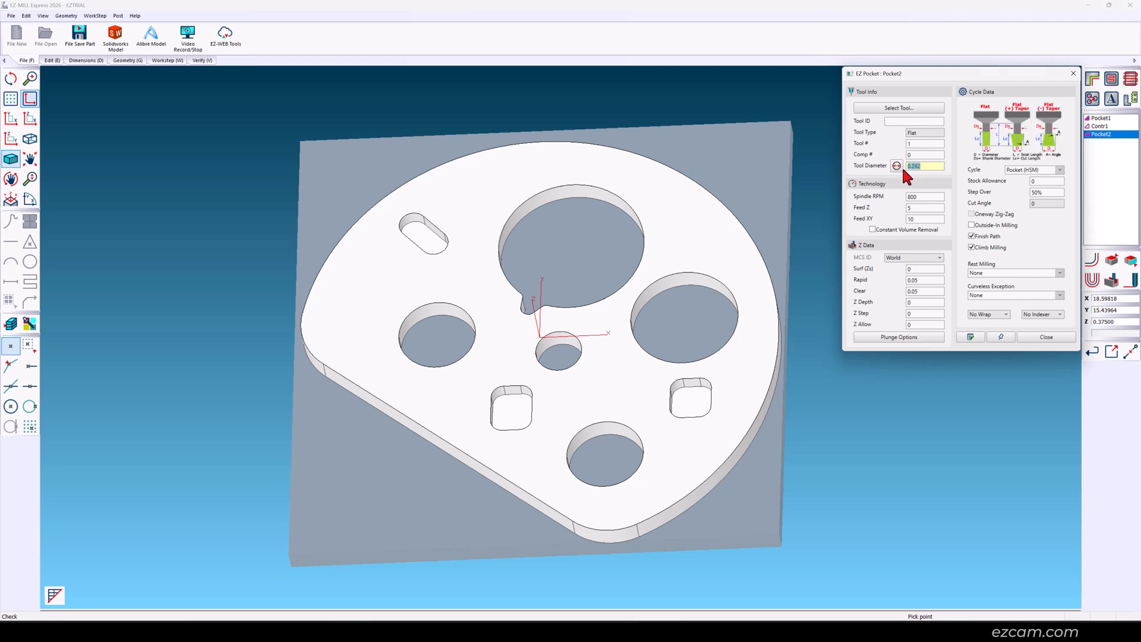
{"action": "left_click", "coordinate": [924, 144]}
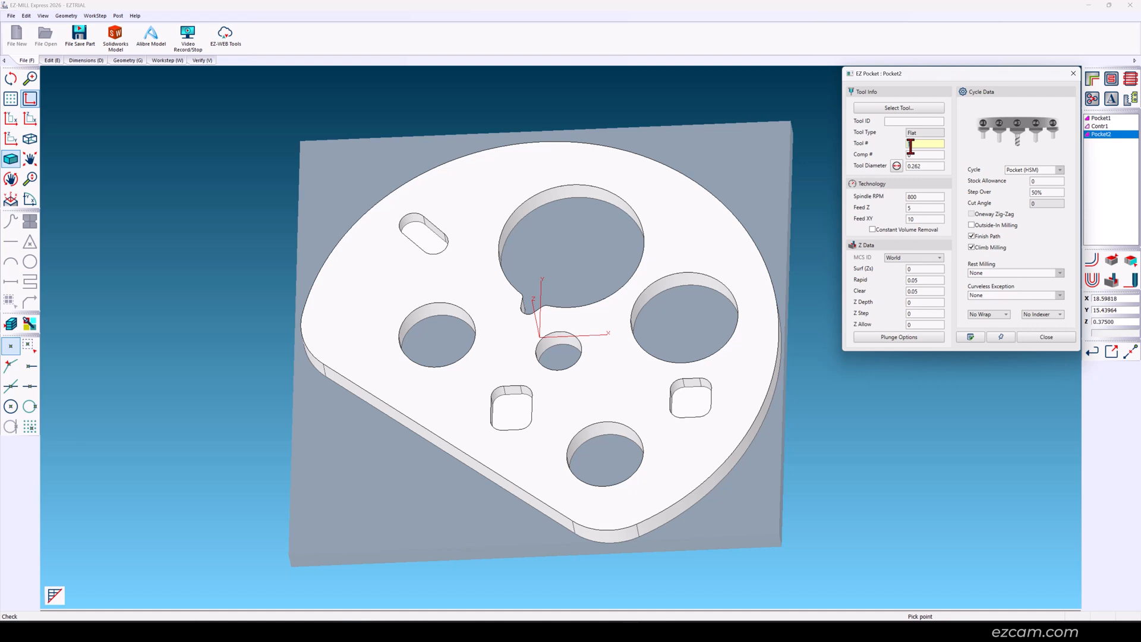
{"action": "left_click", "coordinate": [924, 166]}
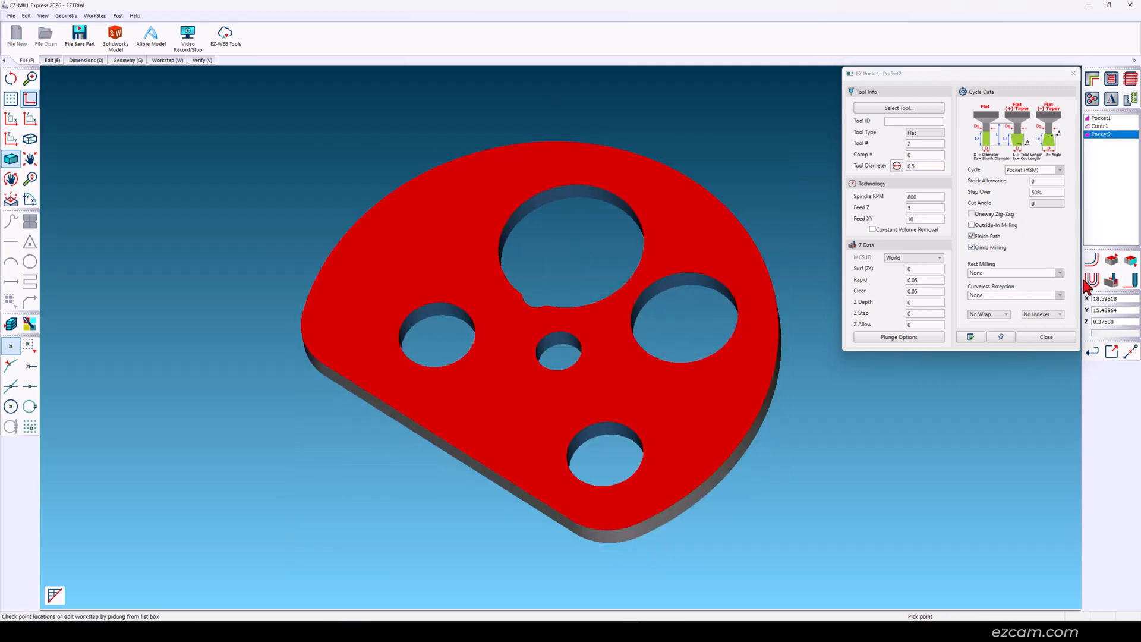
- Add another pocket workstep and choose an earlier pocket to rest-mill from
{"action": "scroll", "scroll_direction": "down", "scroll_amount": 3}
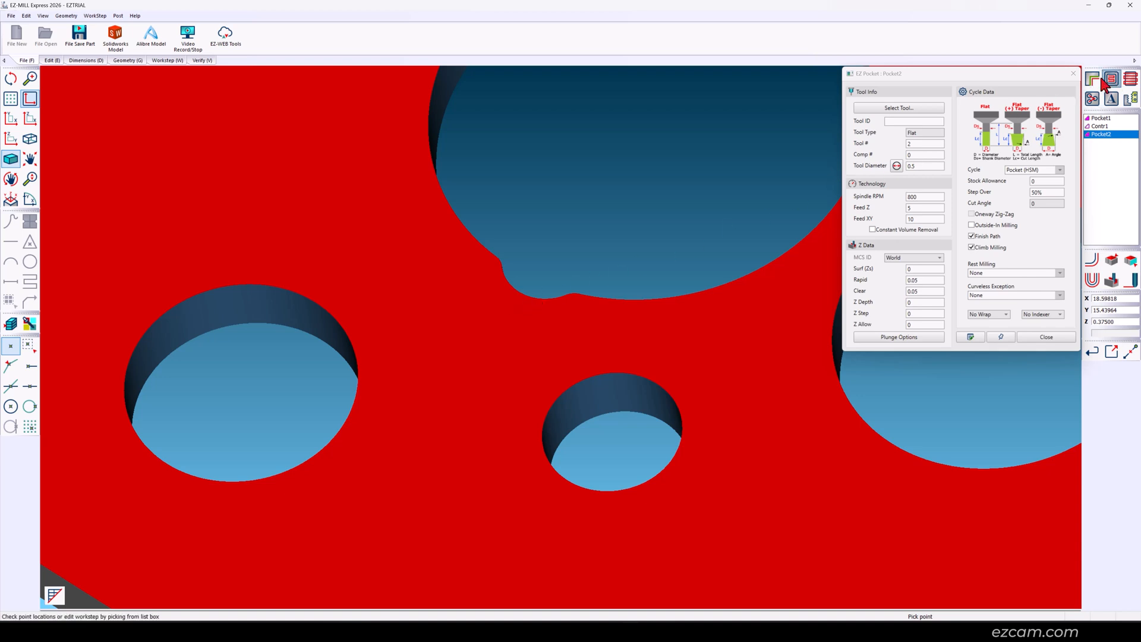
{"action": "left_click", "coordinate": [1091, 79]}
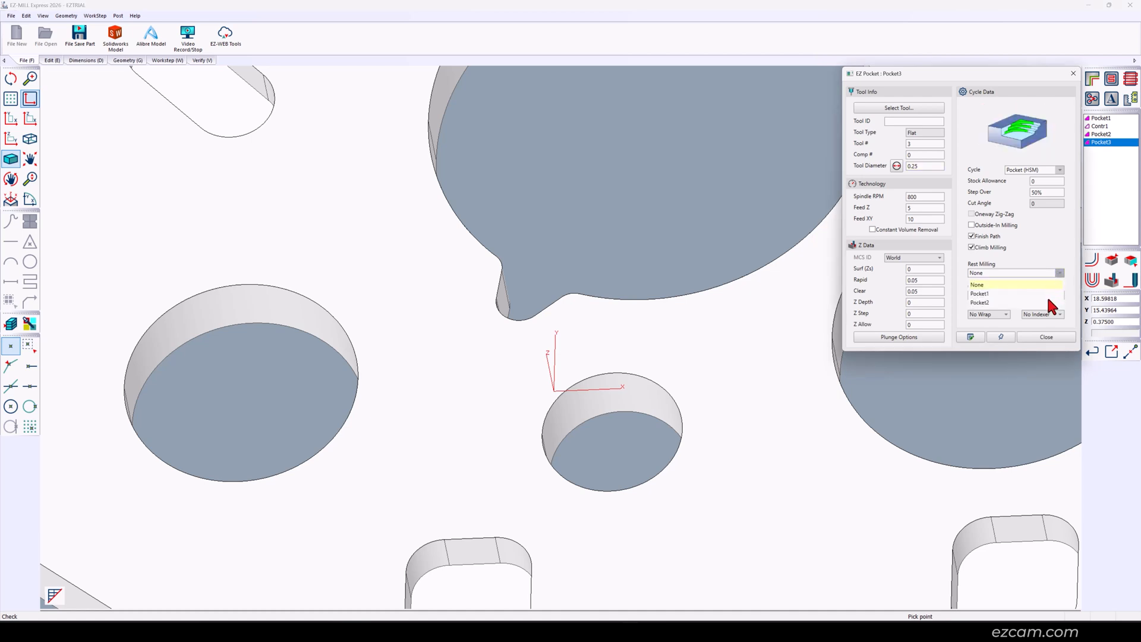
{"action": "left_click", "coordinate": [979, 302]}
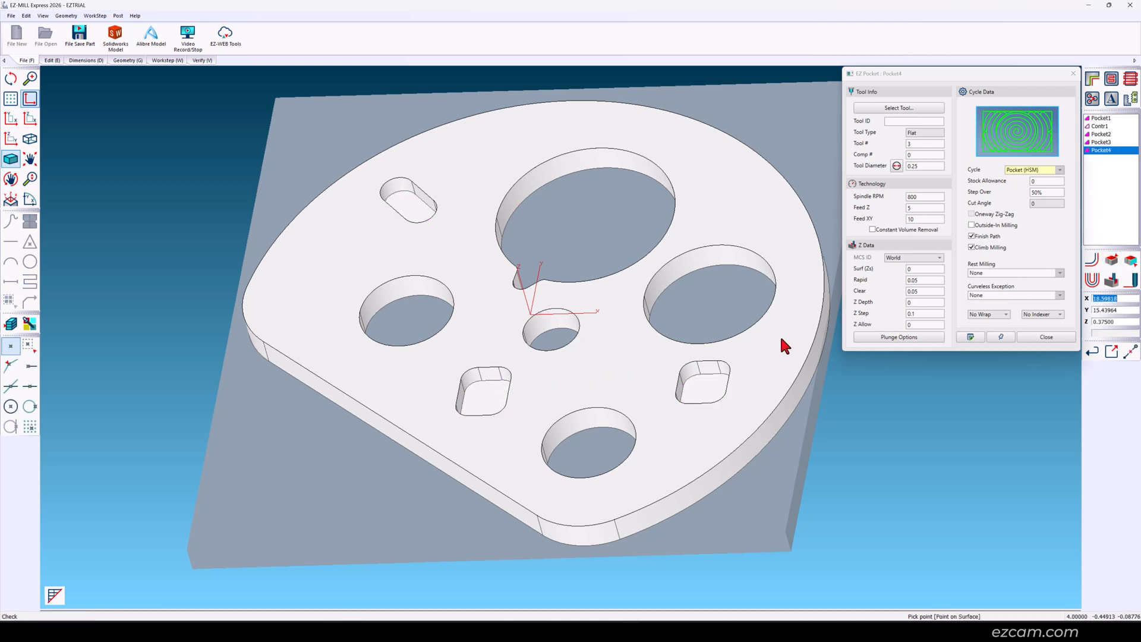
- Calculate Pocket4's toolpath through the slot and rounded pockets and review plunge types
{"action": "left_click", "coordinate": [924, 313]}
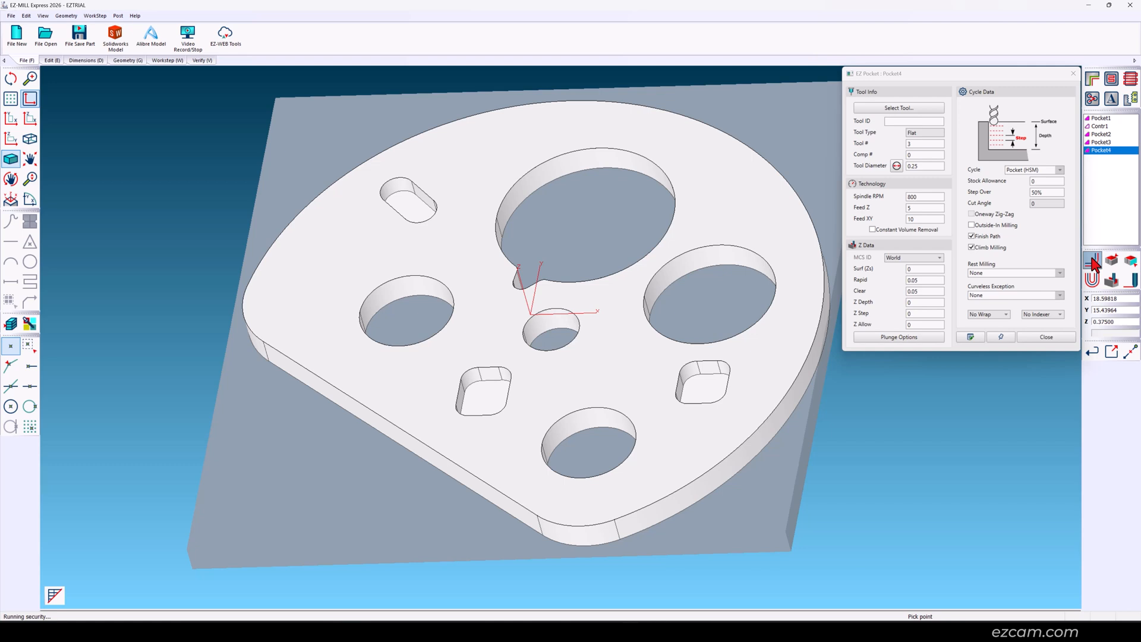
{"action": "left_click", "coordinate": [969, 335]}
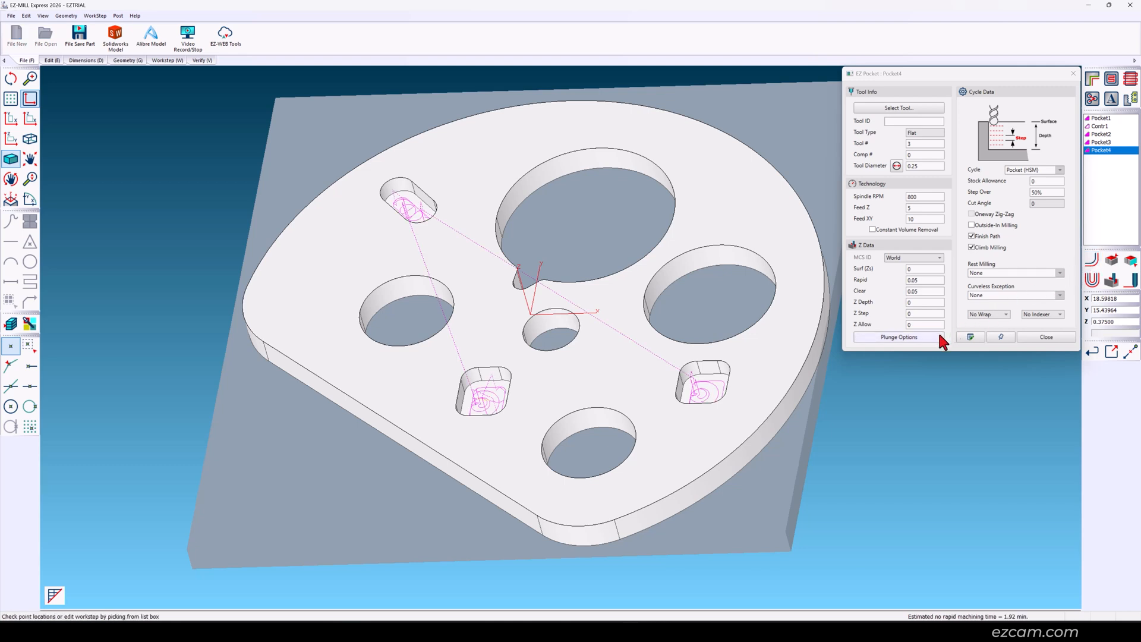
{"action": "left_click", "coordinate": [898, 336]}
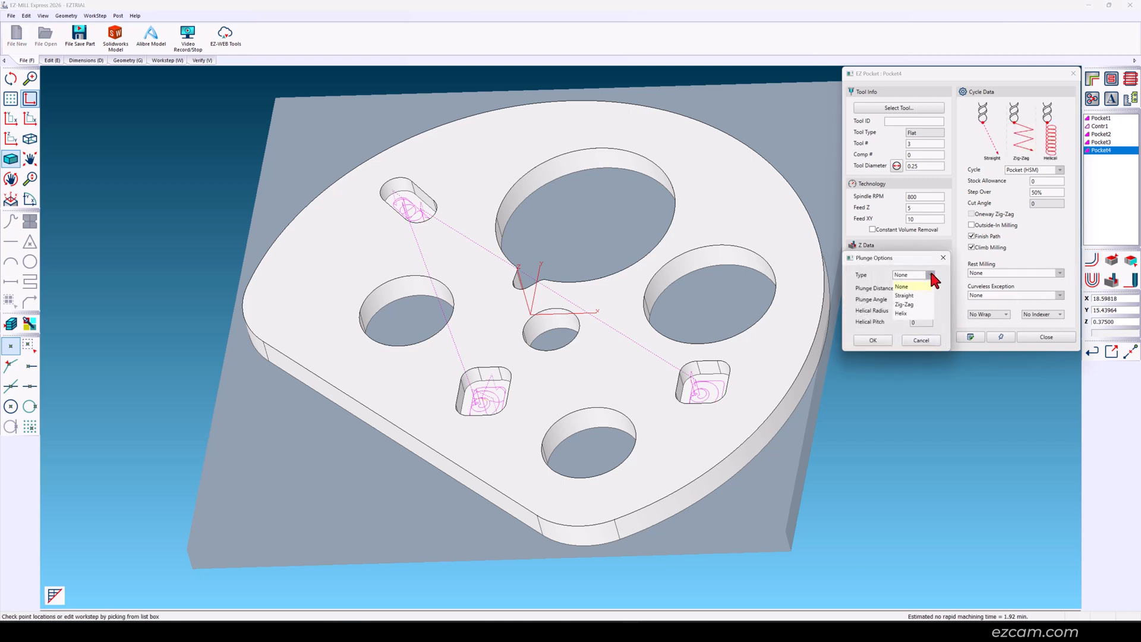
{"action": "left_click", "coordinate": [904, 304]}
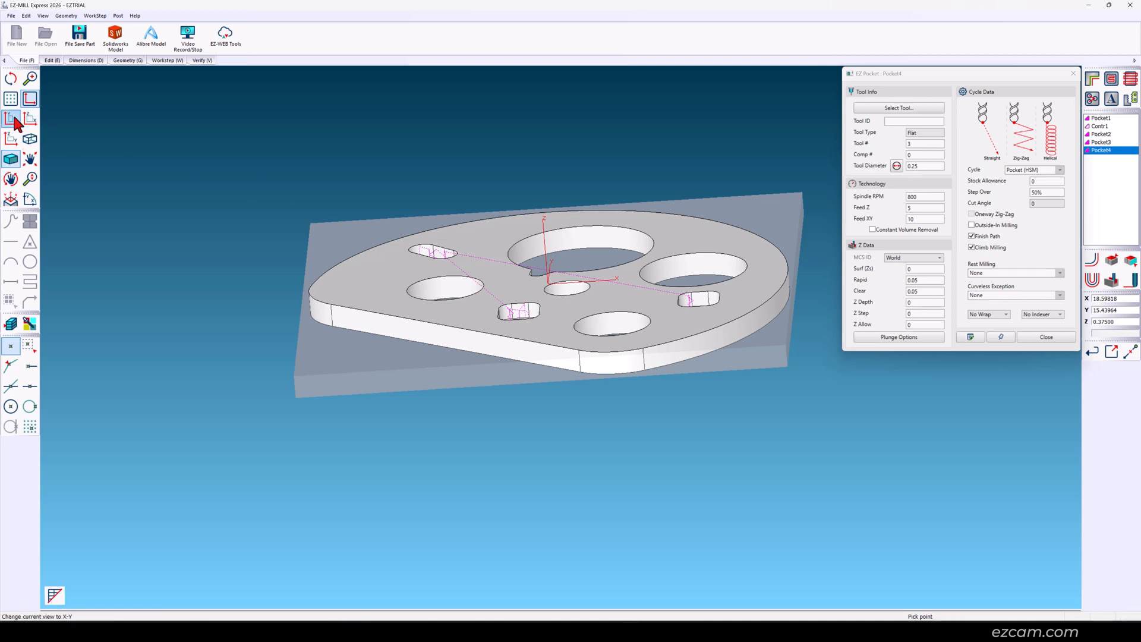
- Switch to X-Y view and run the material-removal simulation from Simulation Setup
{"action": "left_click", "coordinate": [10, 119]}
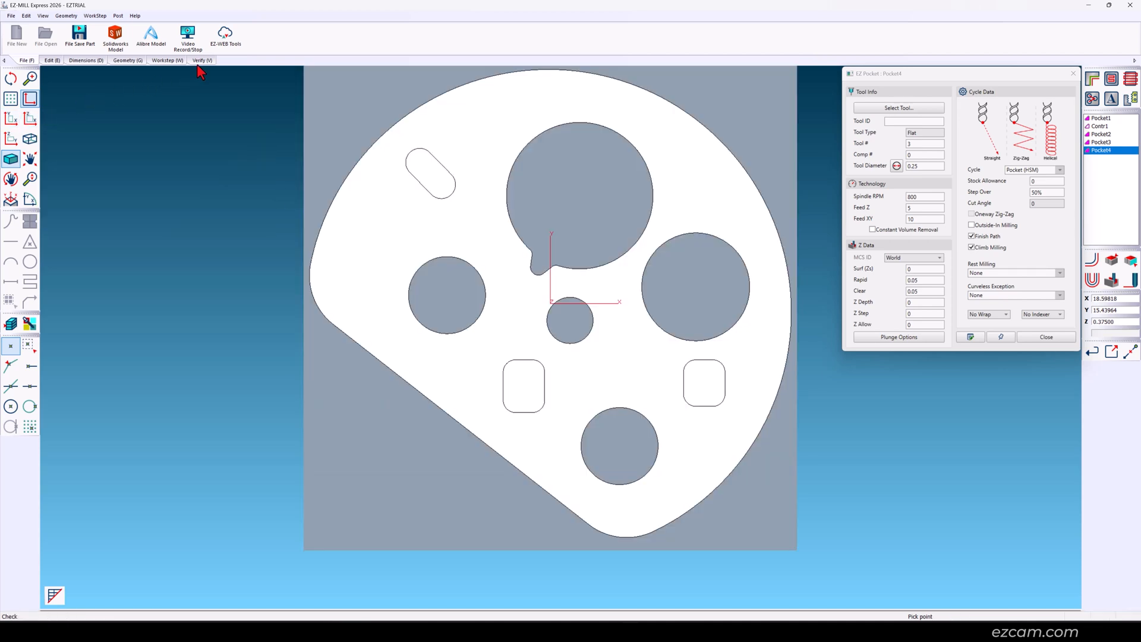
{"action": "left_click", "coordinate": [201, 61]}
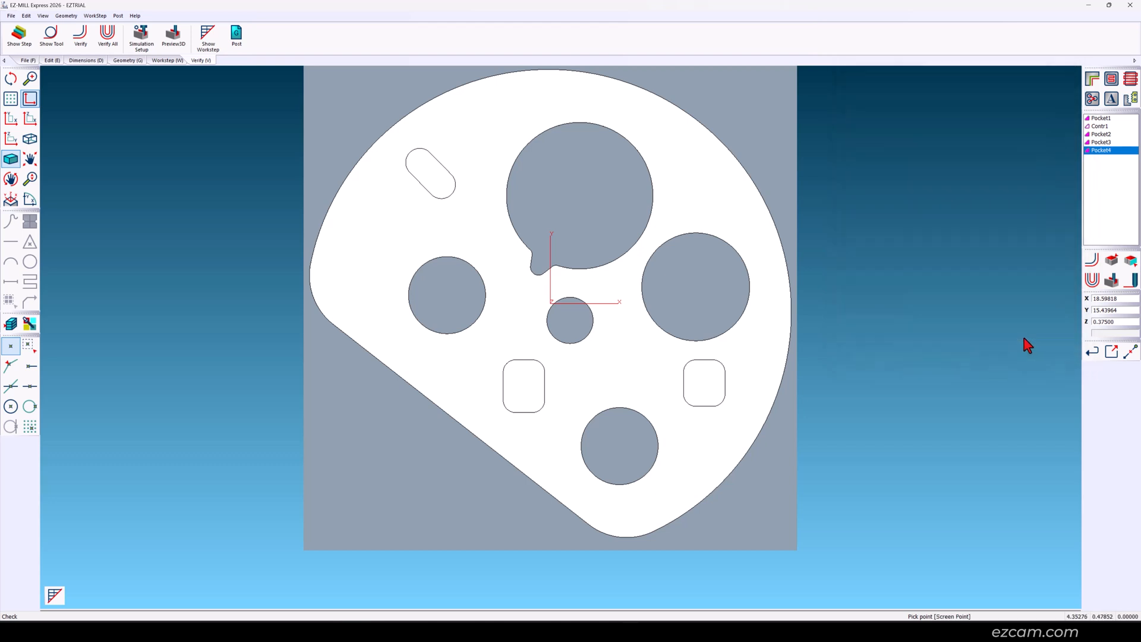
{"action": "left_click", "coordinate": [141, 36]}
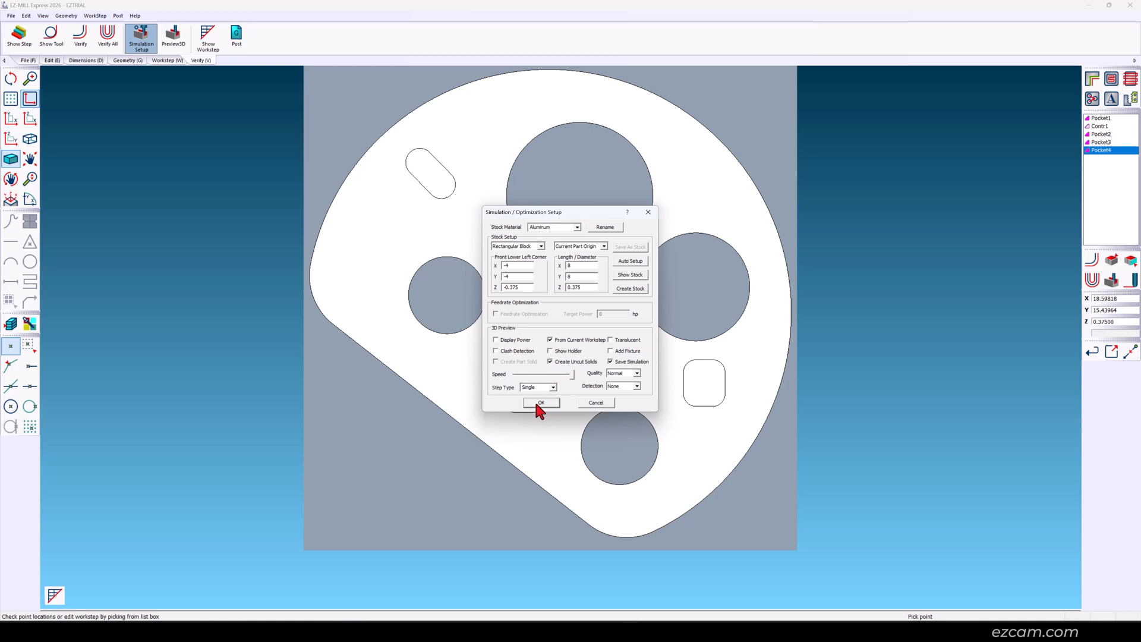
{"action": "left_click", "coordinate": [541, 403]}
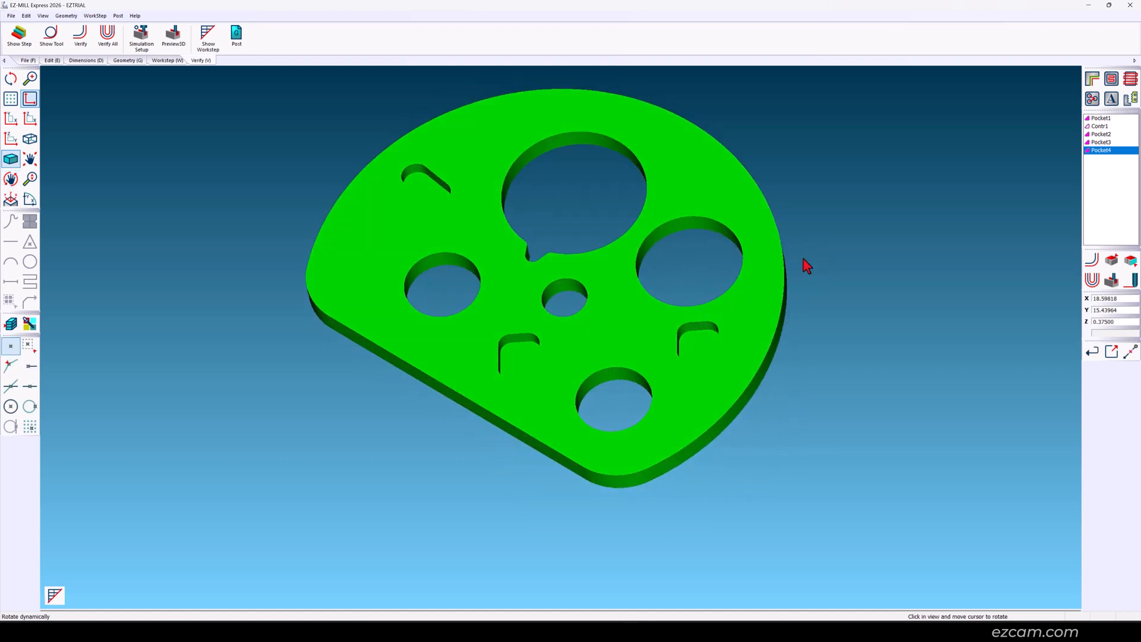
- Deactivate Pocket3 in the workstep list to compare uncut material, then close Pocket2
{"action": "right_click", "coordinate": [1101, 149]}
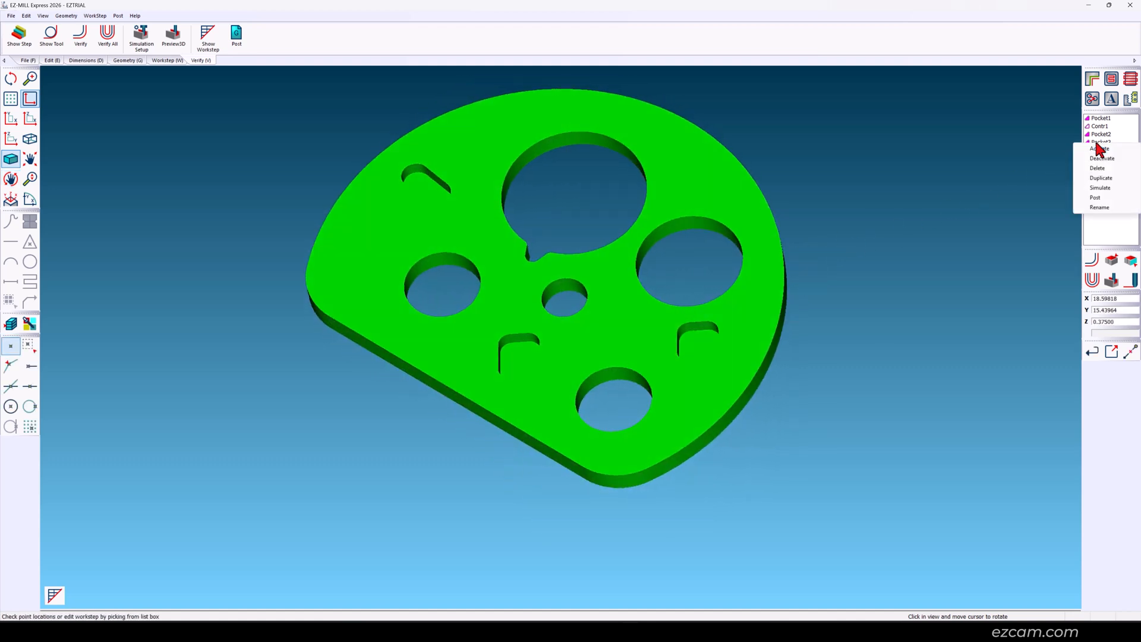
{"action": "left_click", "coordinate": [1100, 149]}
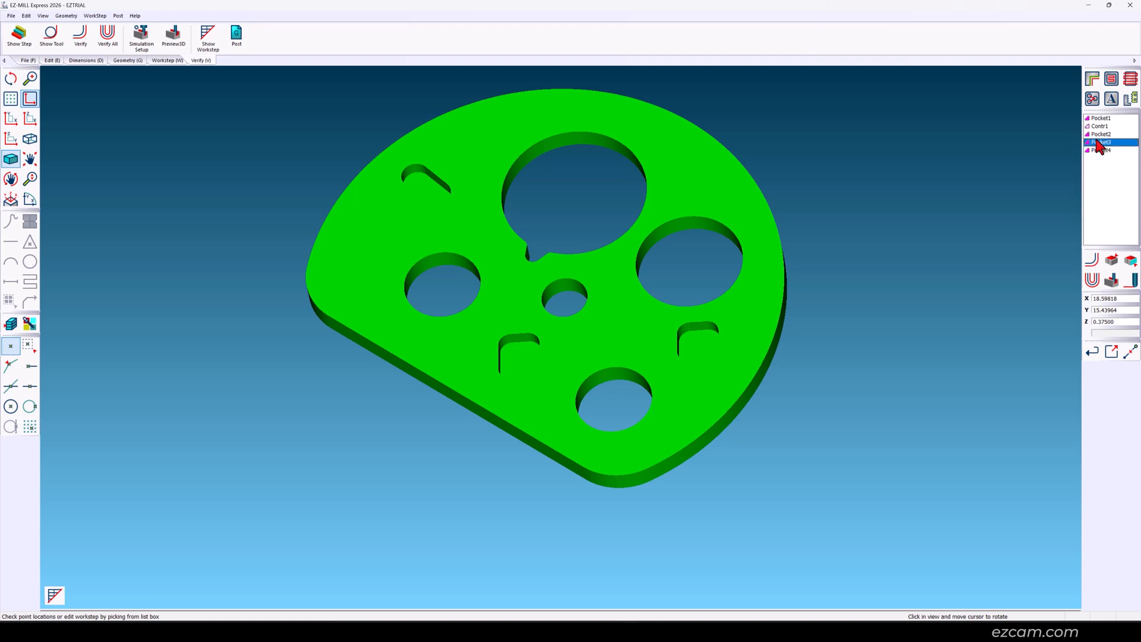
{"action": "right_click", "coordinate": [1101, 142]}
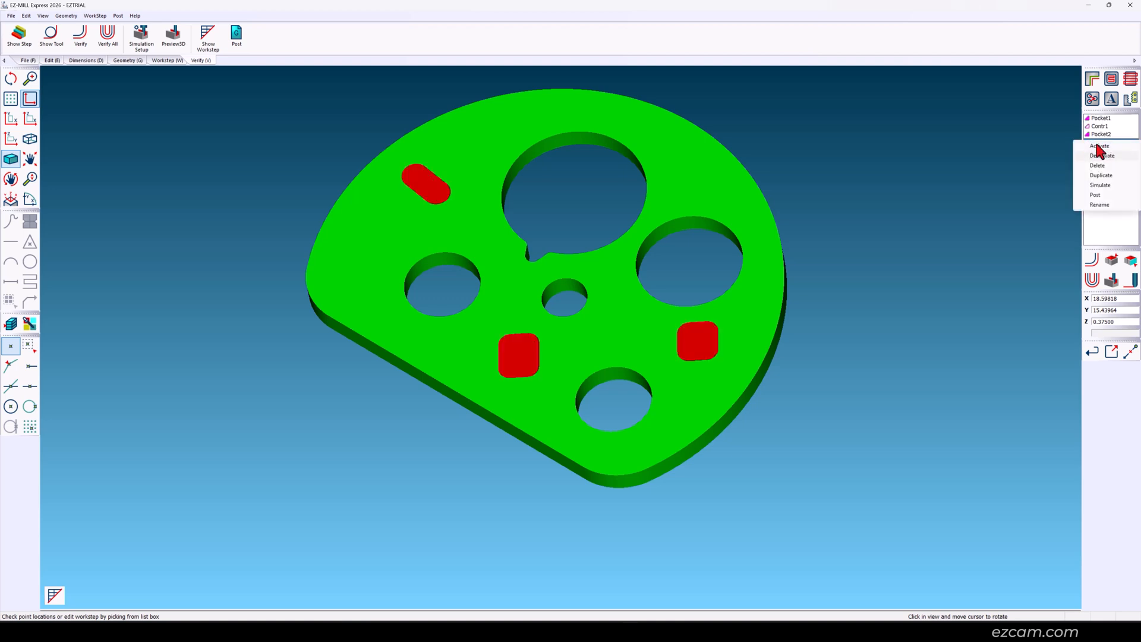
{"action": "left_click", "coordinate": [1101, 175]}
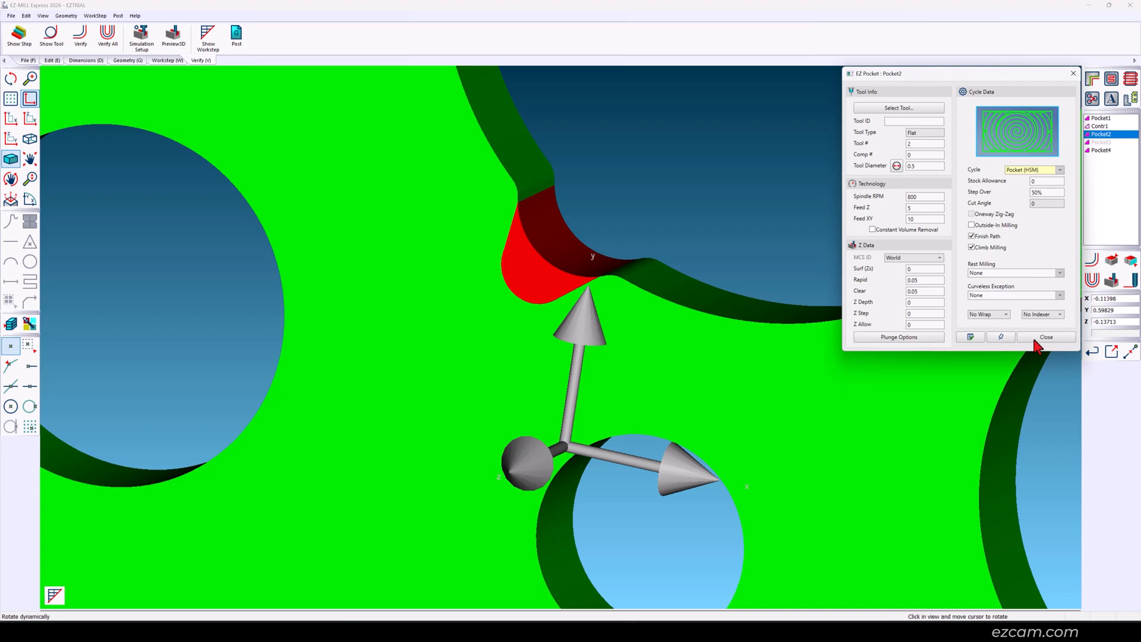
{"action": "left_click", "coordinate": [1045, 336]}
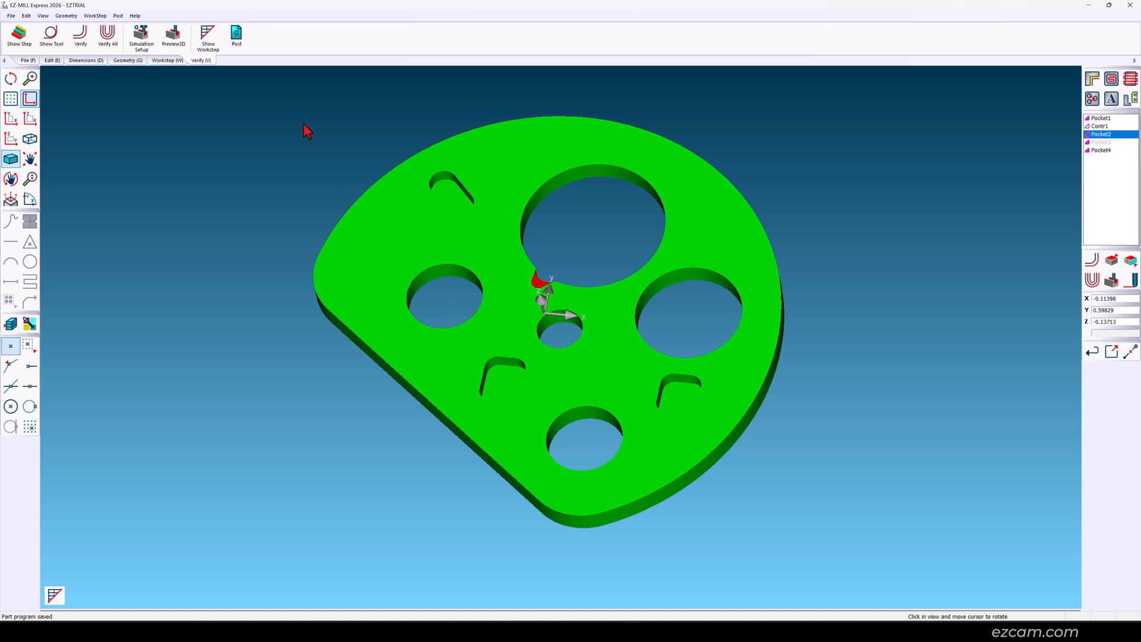
- Post all work steps with the fanuc.cnc post to EZTRIAL.txt, listing in Notepad
{"action": "left_click", "coordinate": [236, 32]}
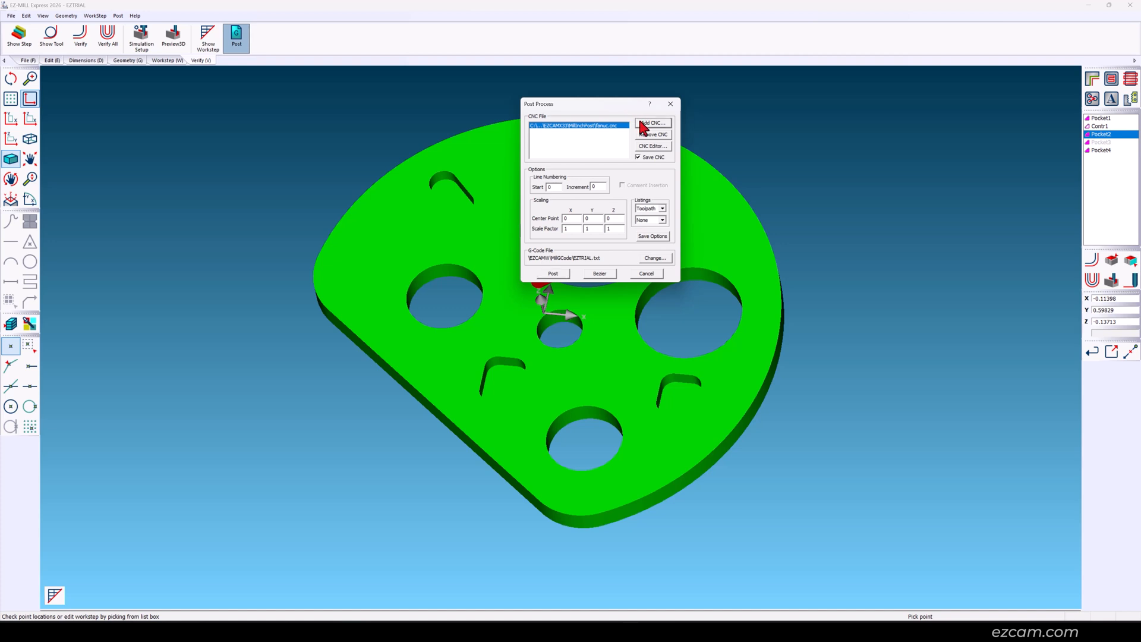
{"action": "left_click", "coordinate": [652, 122]}
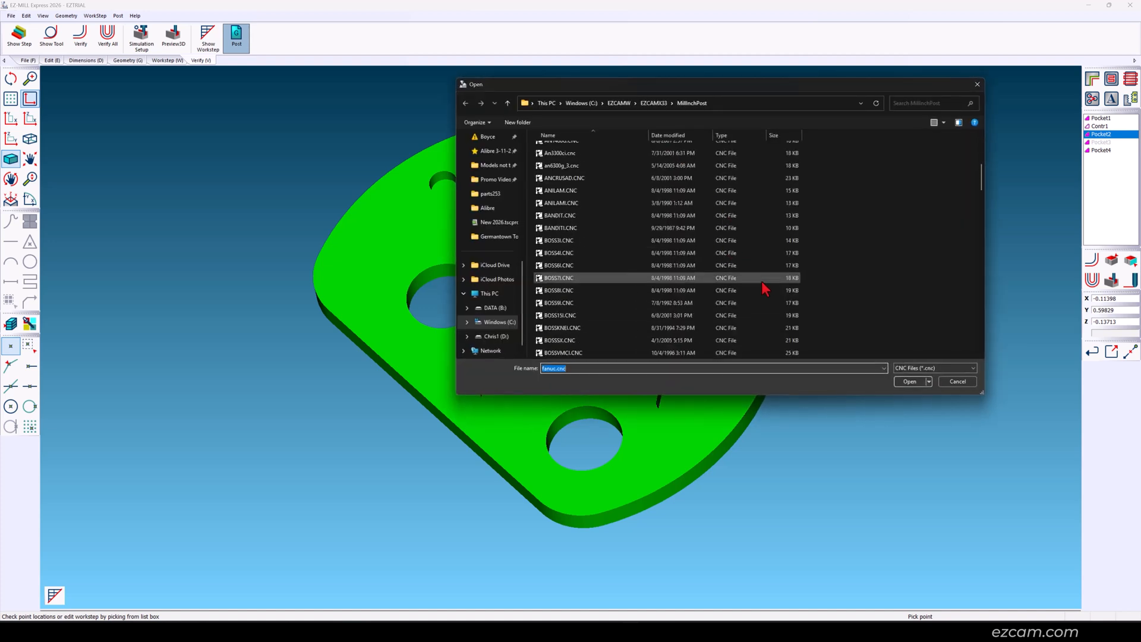
{"action": "scroll", "scroll_direction": "down", "scroll_amount": 3}
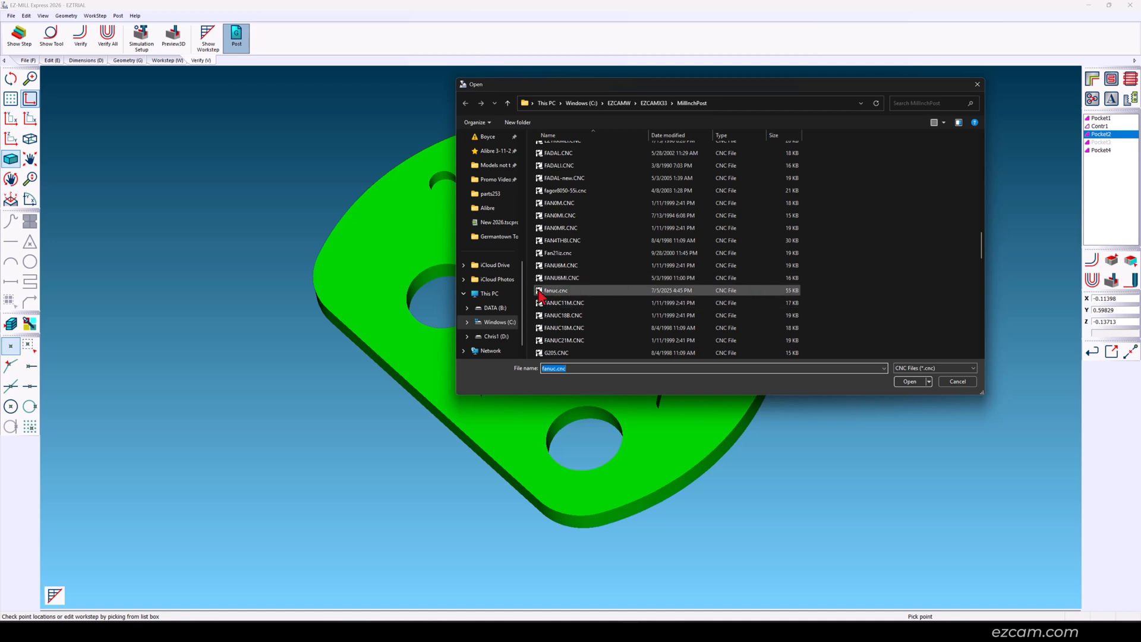
{"action": "left_click", "coordinate": [908, 382]}
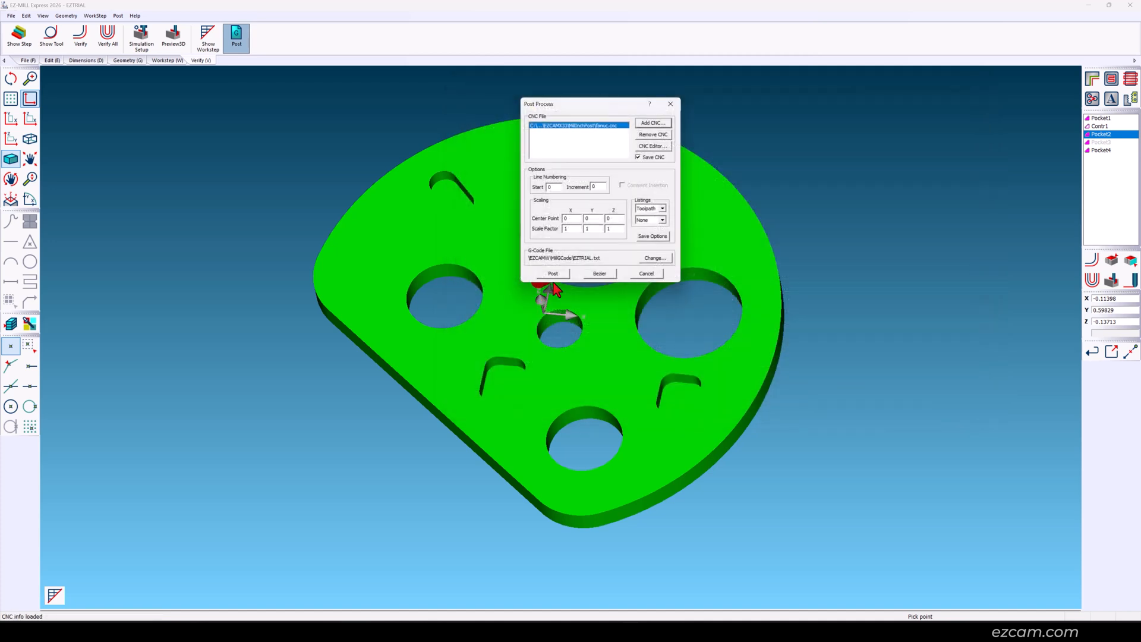
{"action": "left_click", "coordinate": [661, 220]}
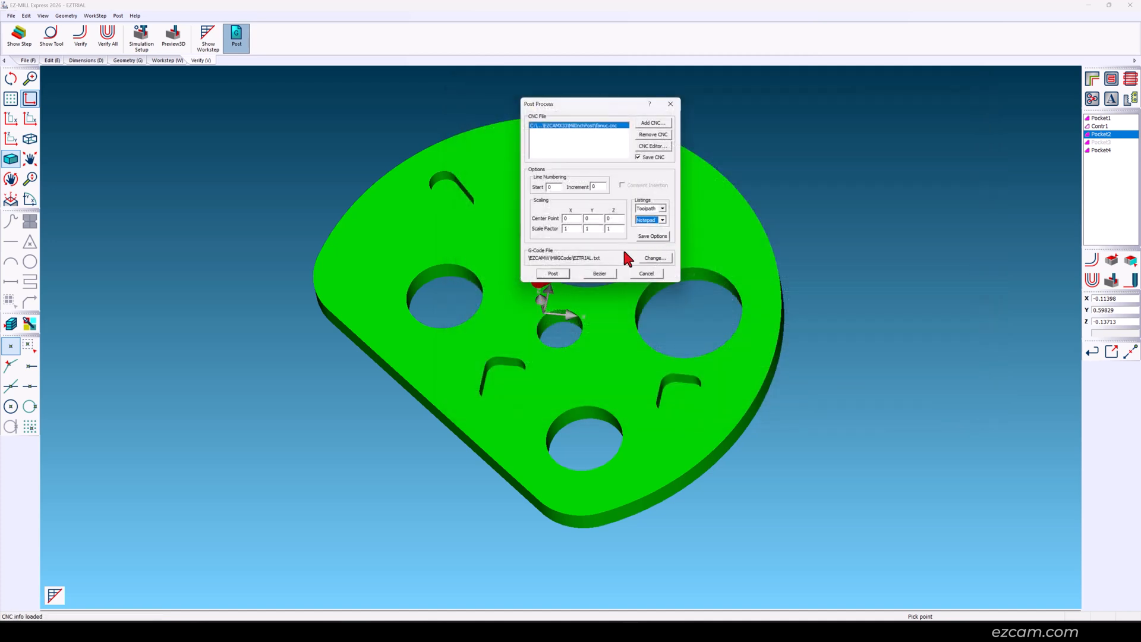
{"action": "left_click", "coordinate": [552, 273]}
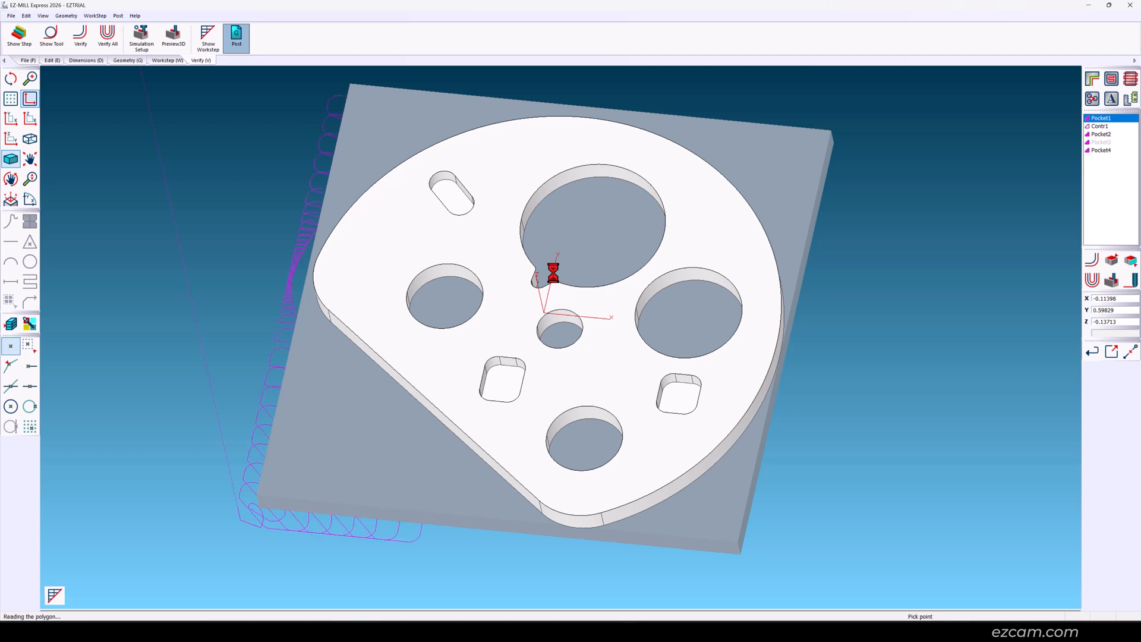
{"action": "left_click", "coordinate": [1101, 134]}
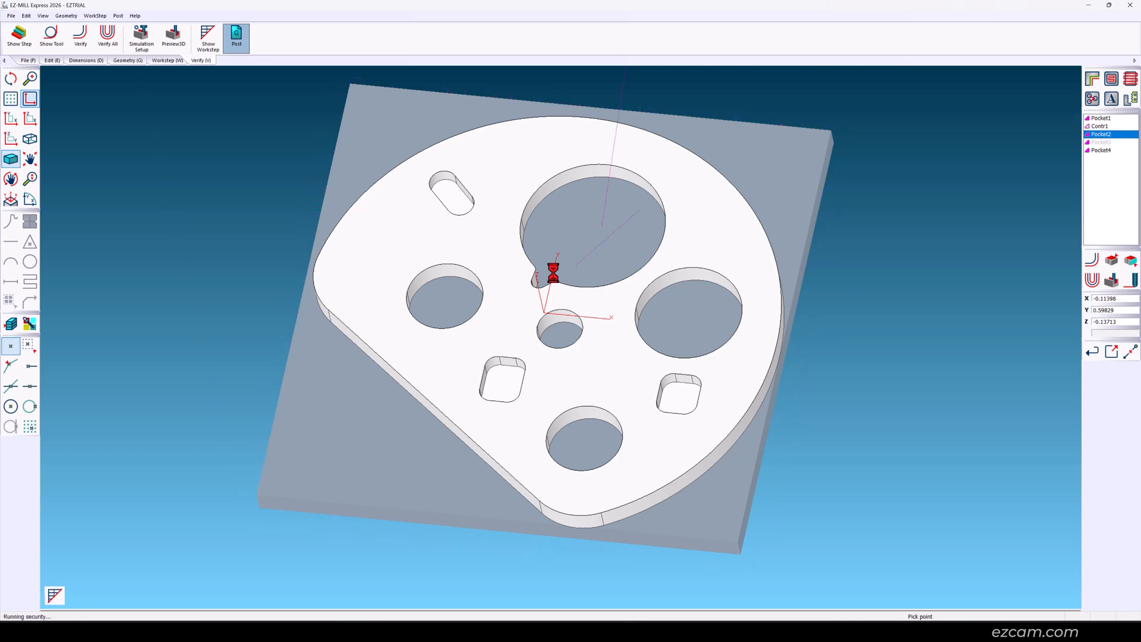
{"action": "left_click", "coordinate": [236, 34]}
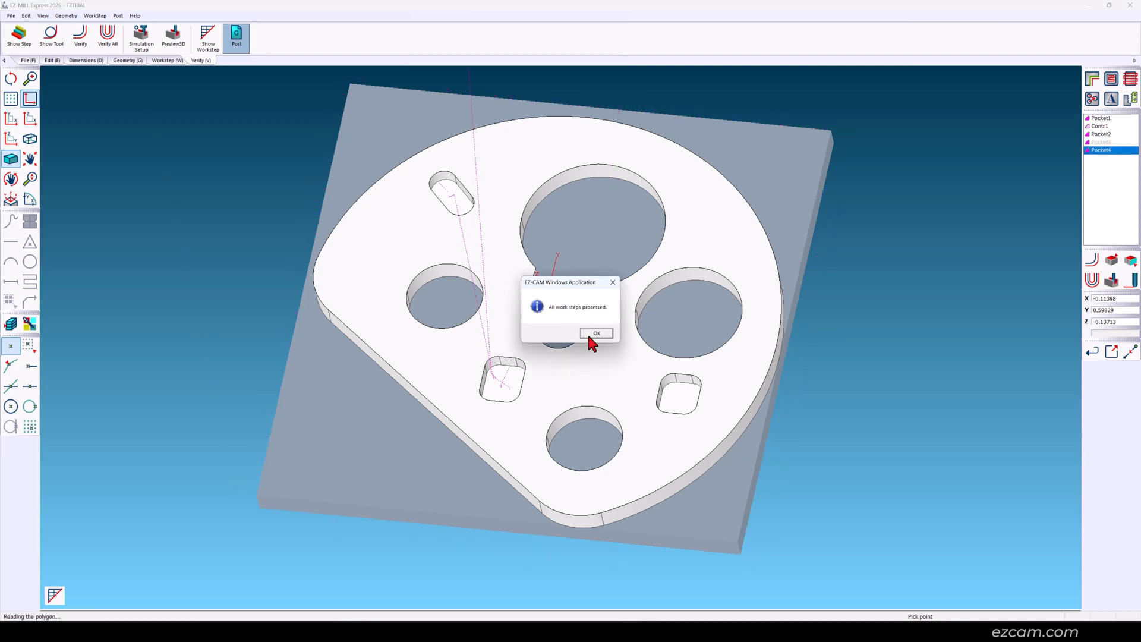
- Acknowledge the processed-work-steps message and scroll EZTRIAL.txt down to the closing M30
{"action": "left_click", "coordinate": [595, 334]}
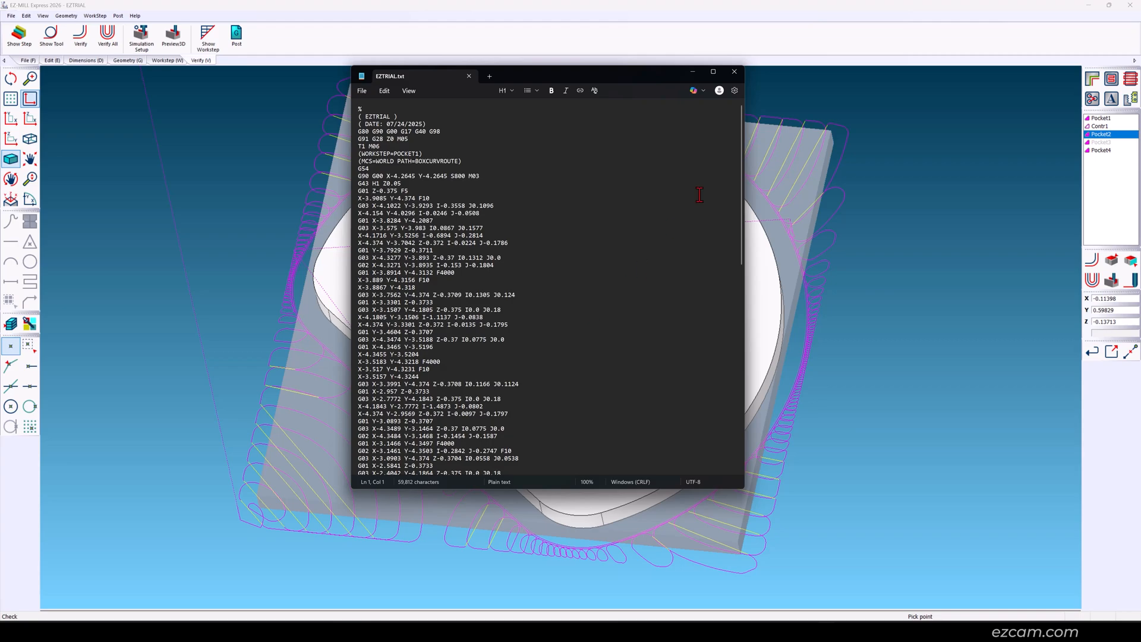
{"action": "scroll", "scroll_direction": "down", "scroll_amount": 3}
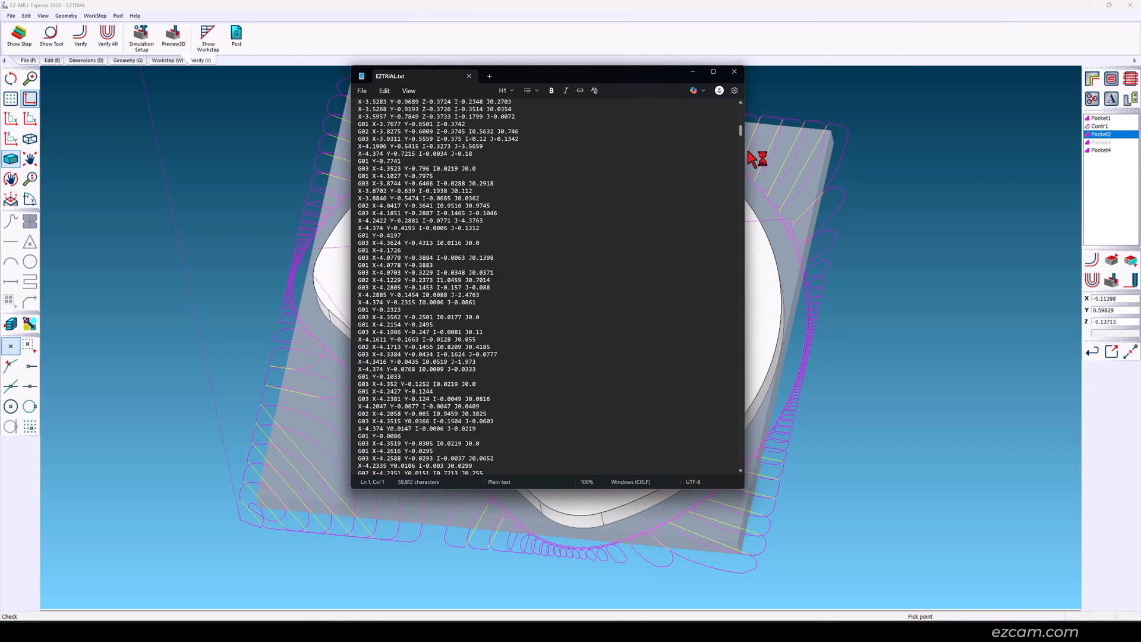
{"action": "scroll", "scroll_direction": "down", "scroll_amount": 3}
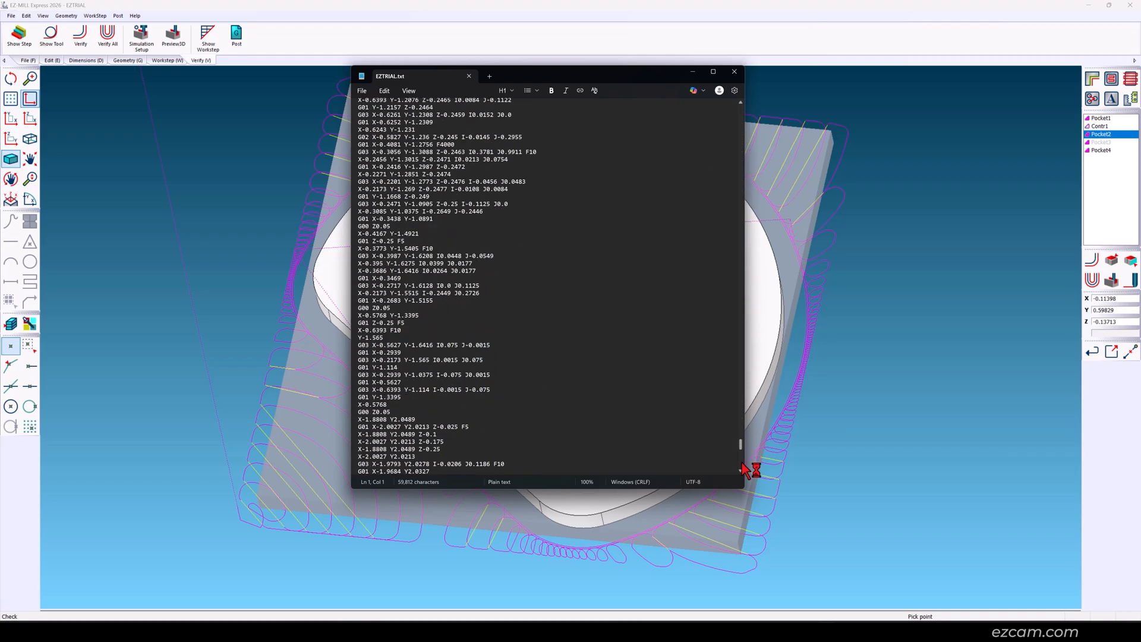
{"action": "scroll", "scroll_direction": "down", "scroll_amount": 3}
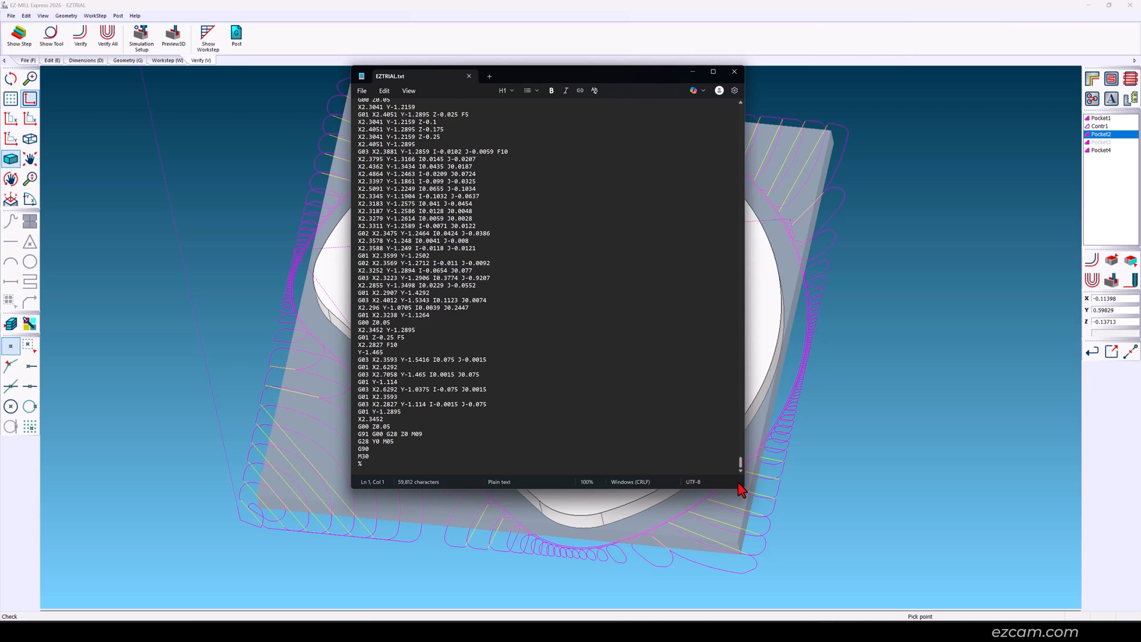